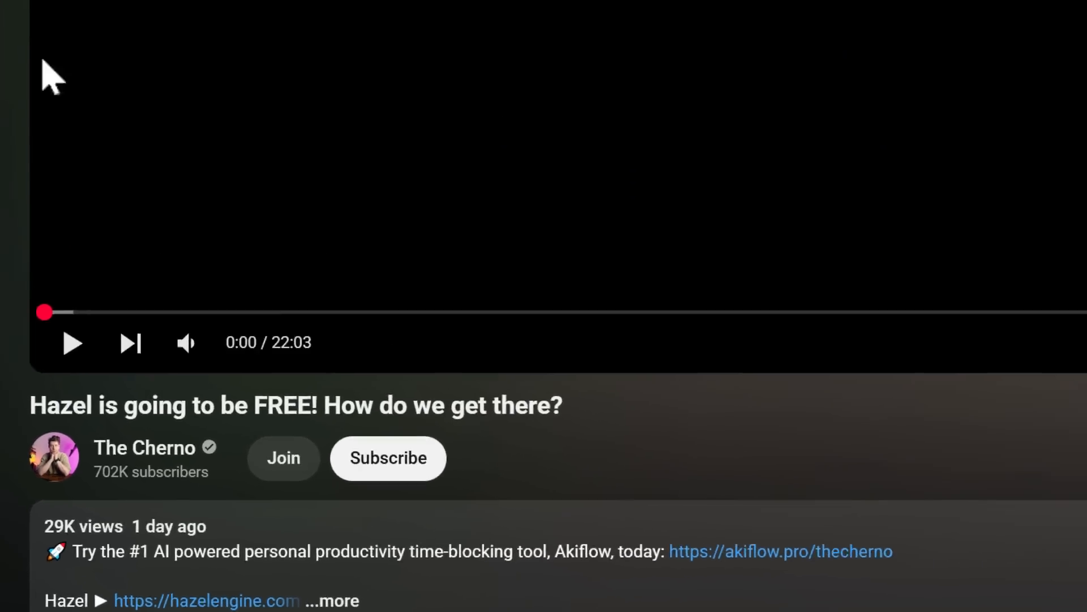
# - Start the 'Hazel is going to be FREE! How do we get there?' video, then pause it
pyautogui.click(73, 343)
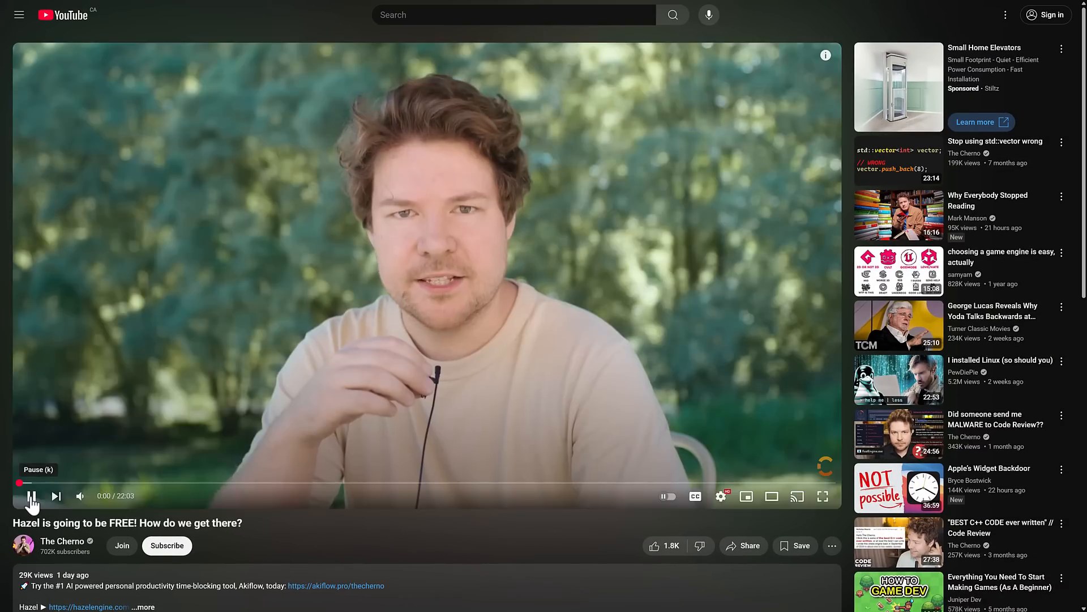
pyautogui.click(31, 495)
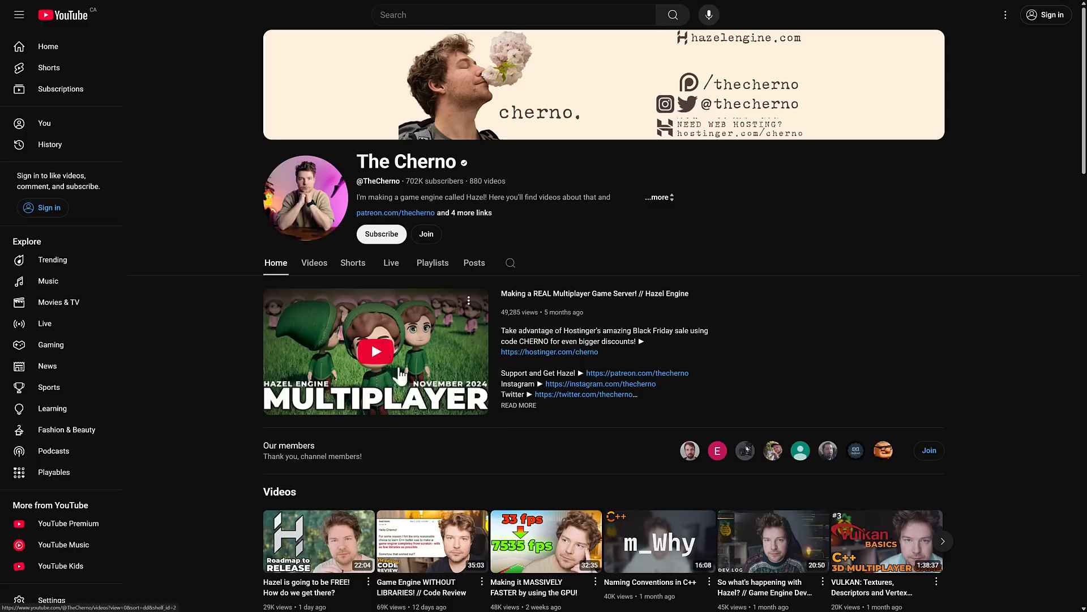
pyautogui.moveTo(661, 248)
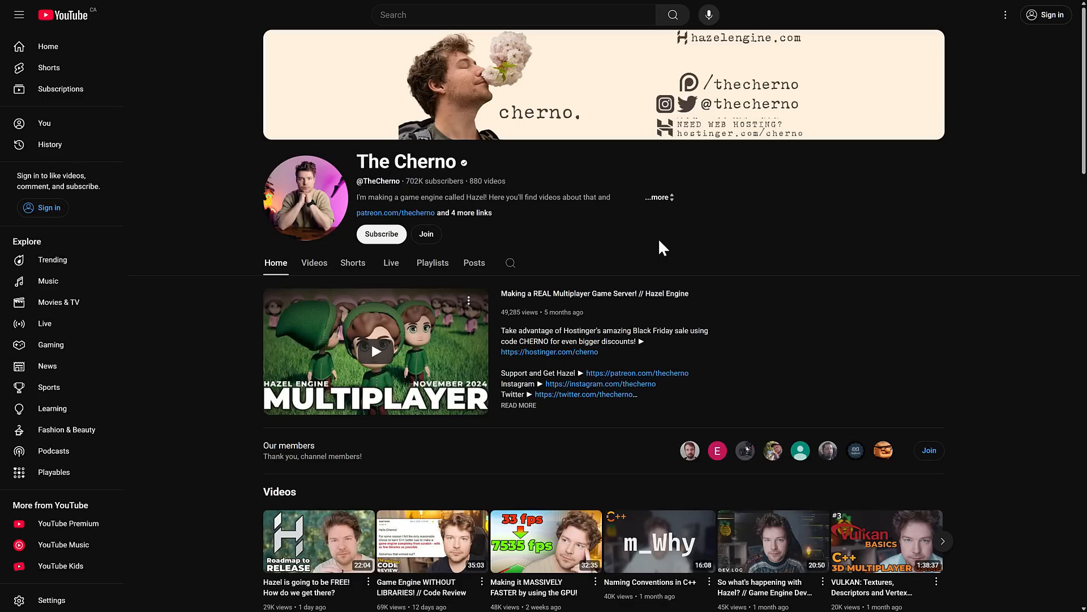
pyautogui.scroll(-3)
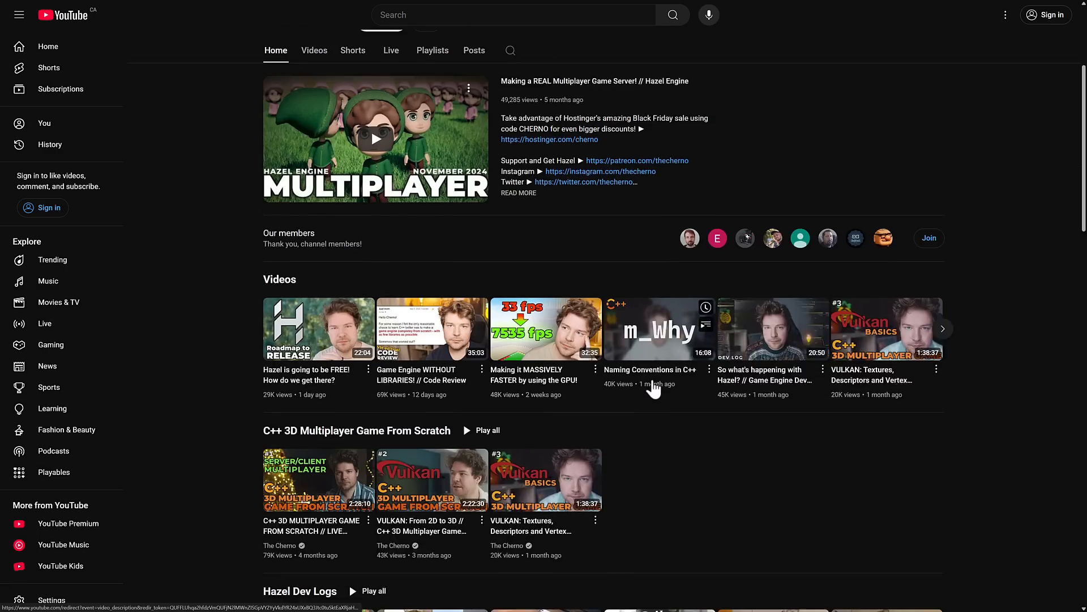
pyautogui.scroll(-3)
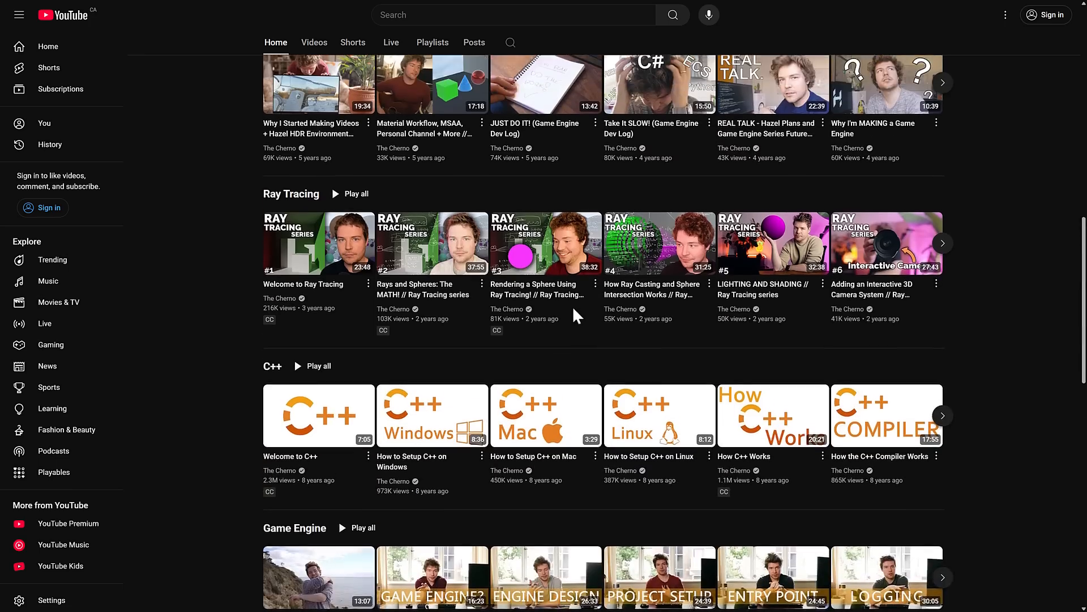
pyautogui.scroll(3)
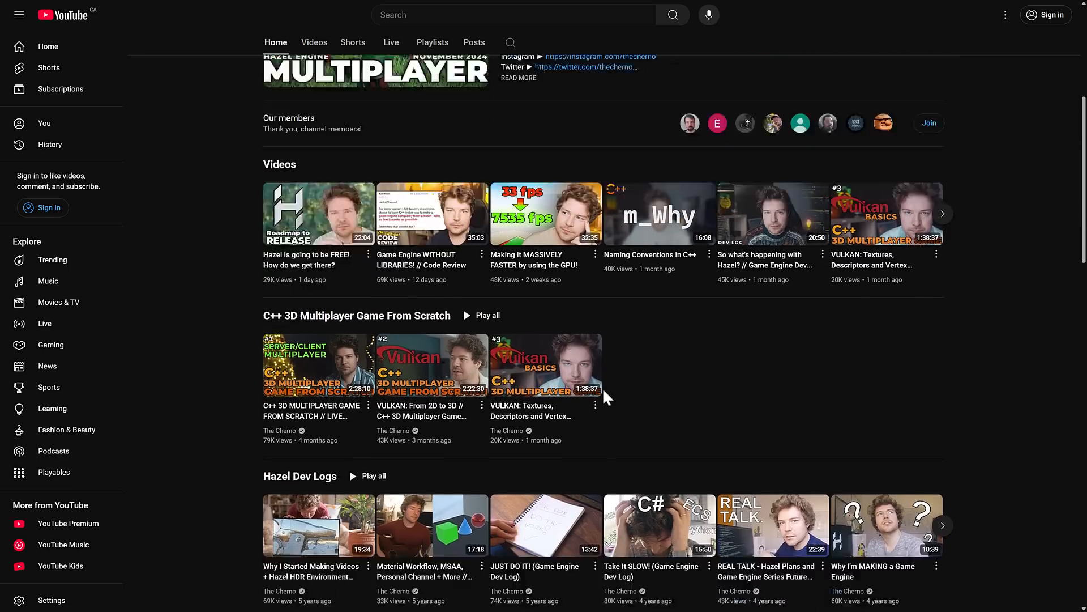
pyautogui.scroll(-3)
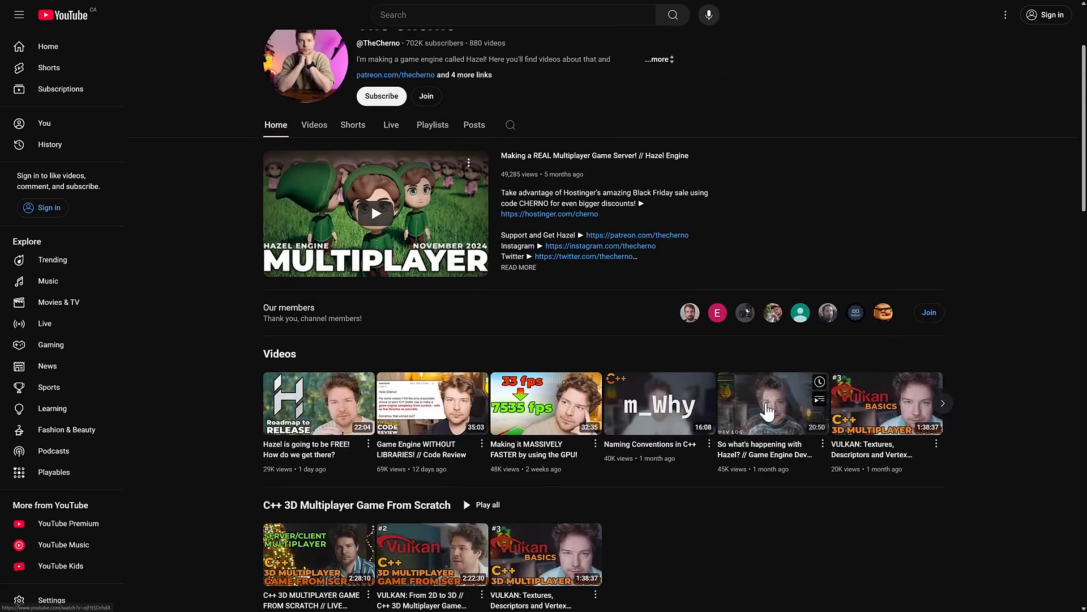
pyautogui.scroll(3)
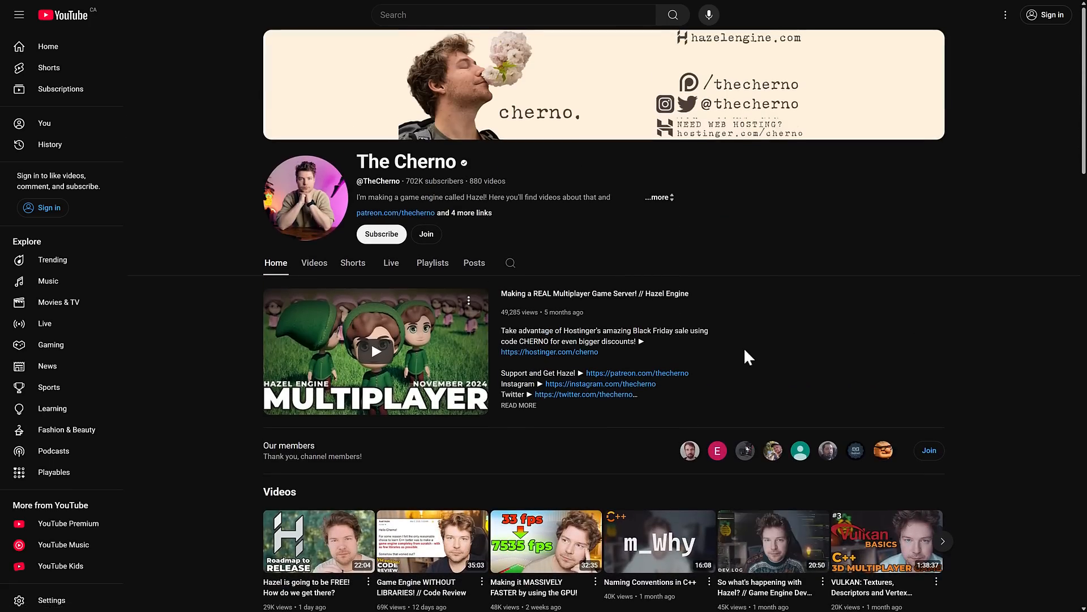
# - From the Hazel Engine site, view The Cherno's Patreon tiers, then return to the Hazel site
pyautogui.click(738, 38)
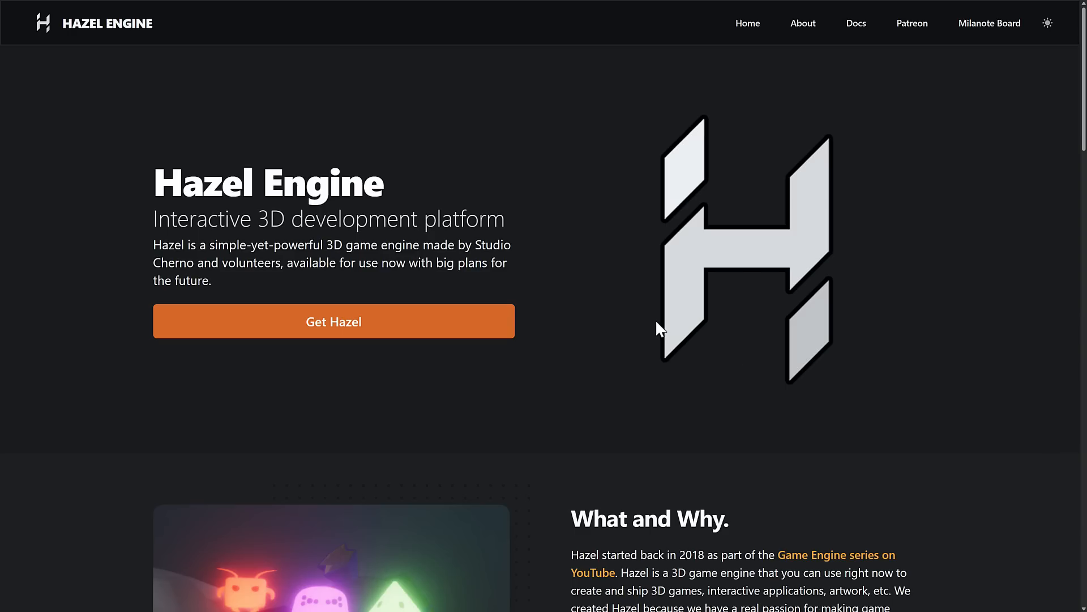
pyautogui.moveTo(445, 353)
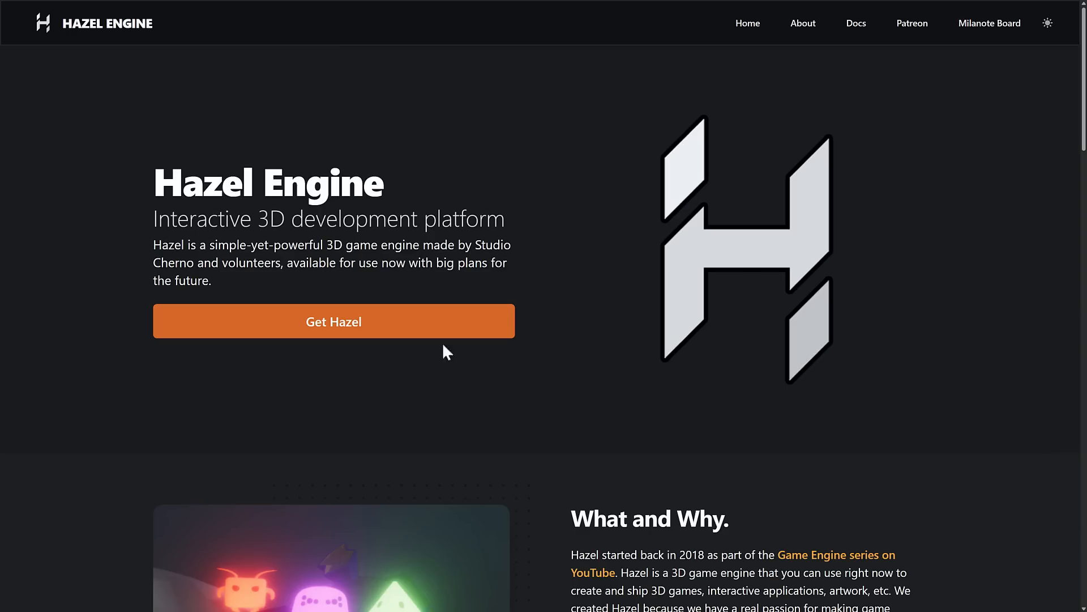
pyautogui.click(912, 22)
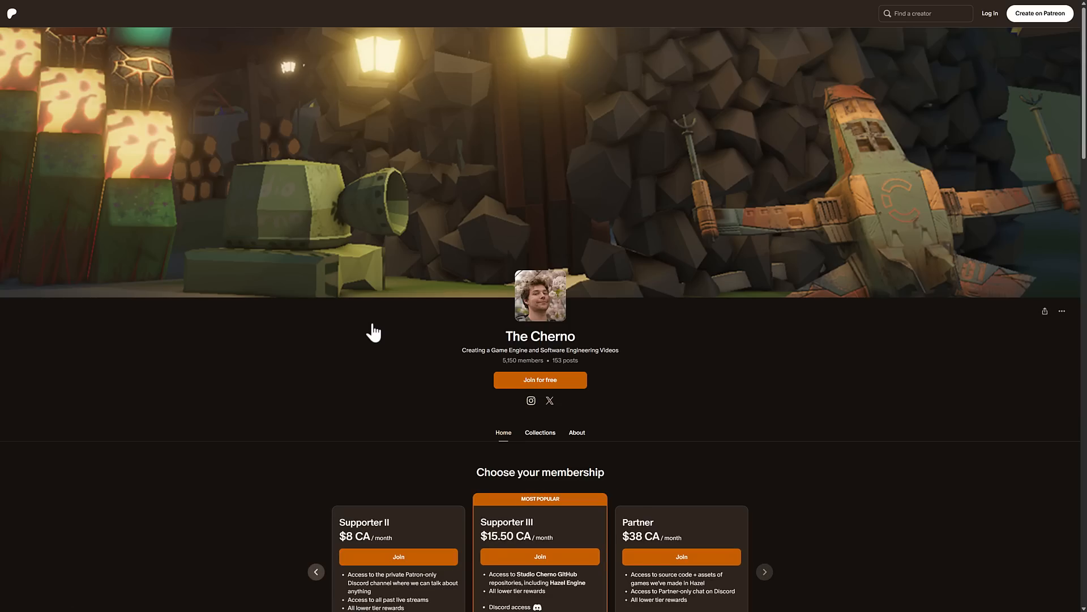
pyautogui.moveTo(840, 496)
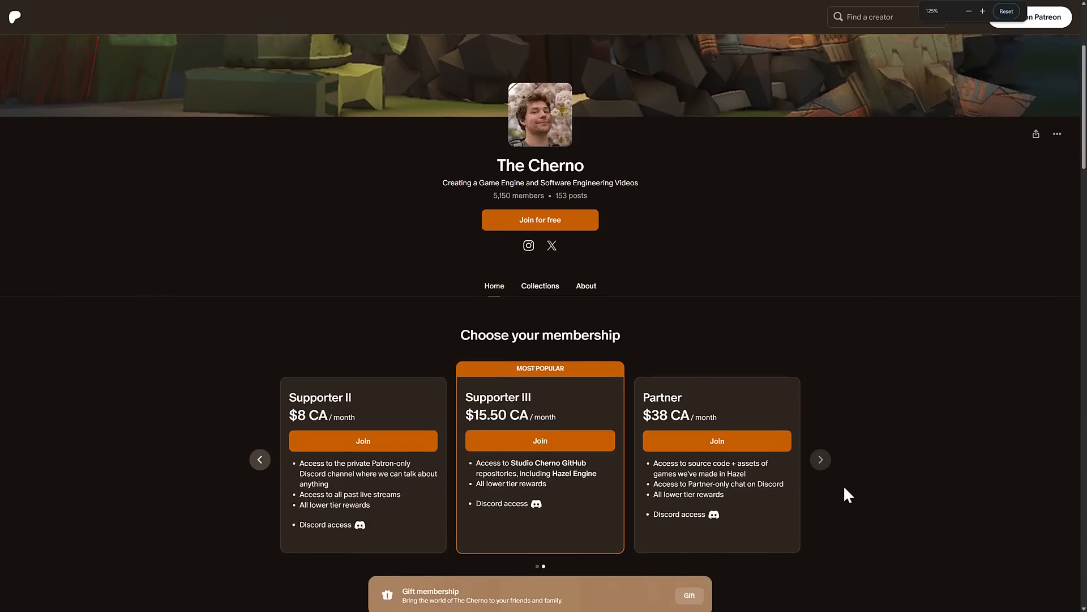
pyautogui.click(1006, 11)
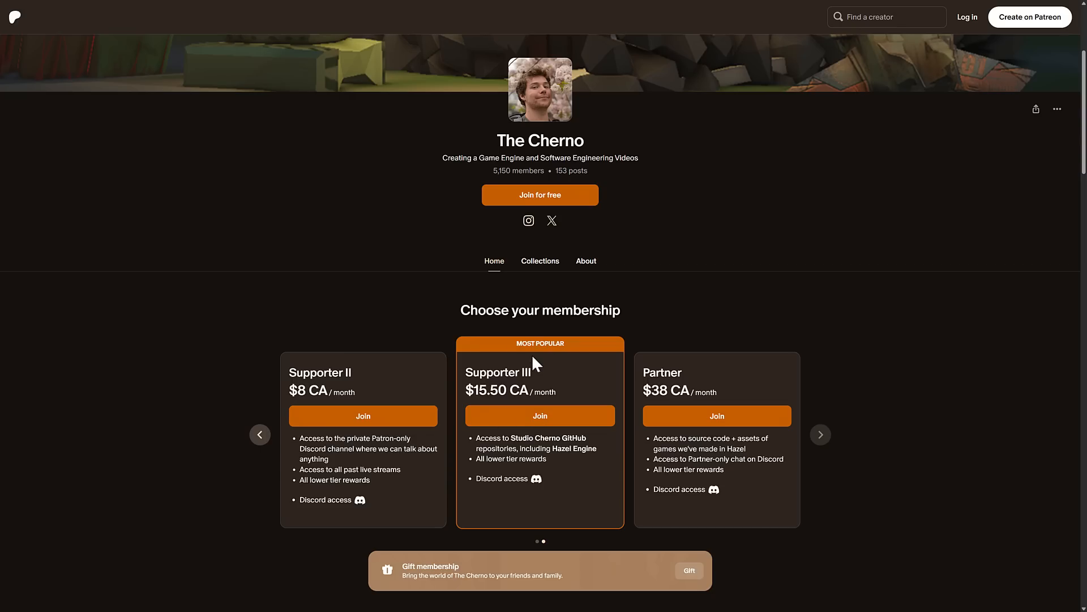
pyautogui.moveTo(378, 453)
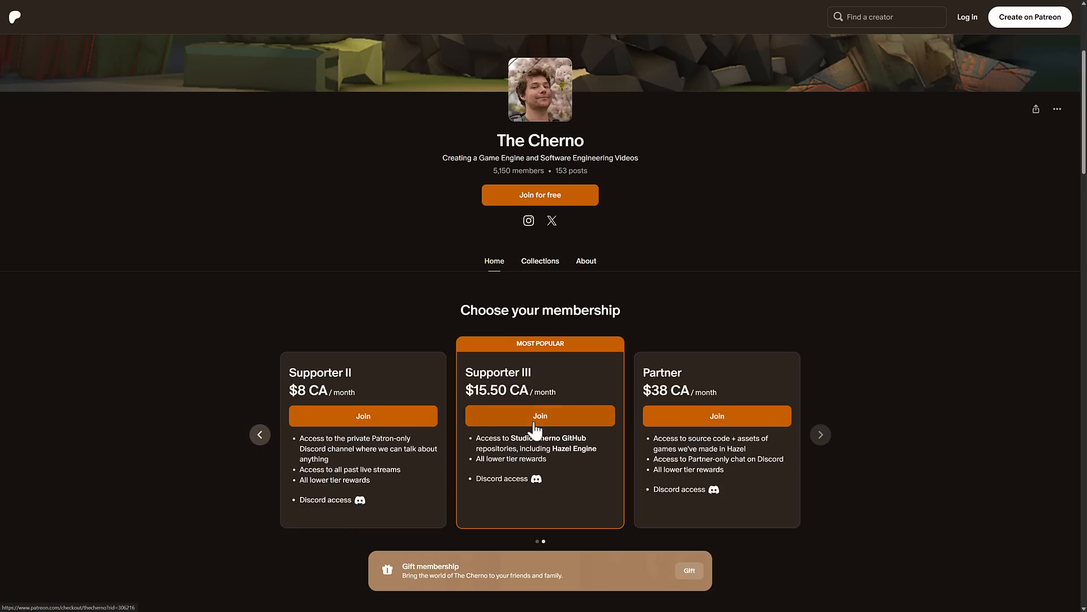
pyautogui.click(557, 448)
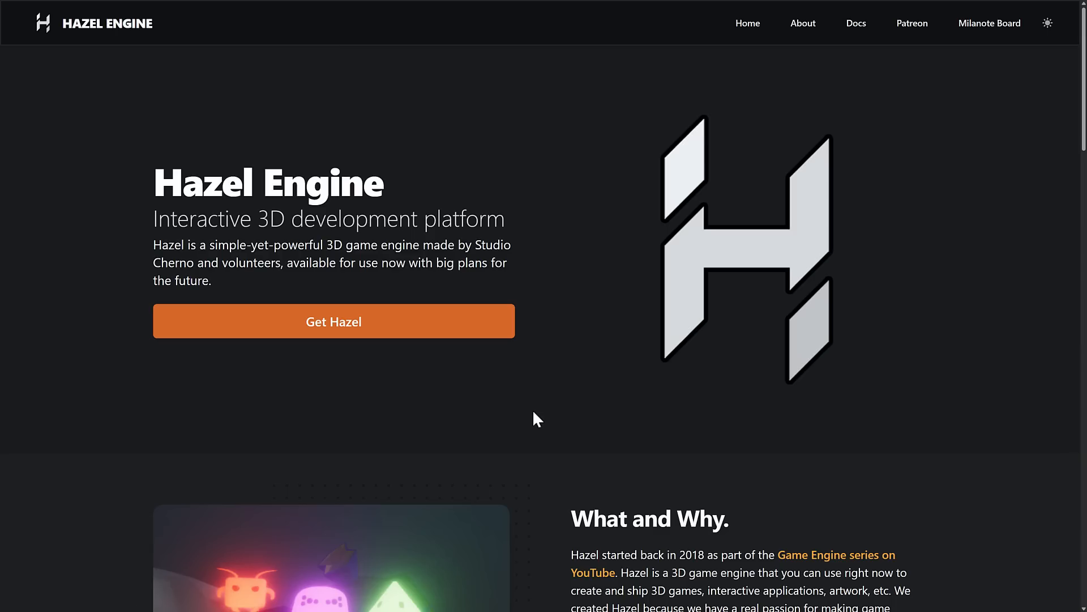
pyautogui.moveTo(664, 420)
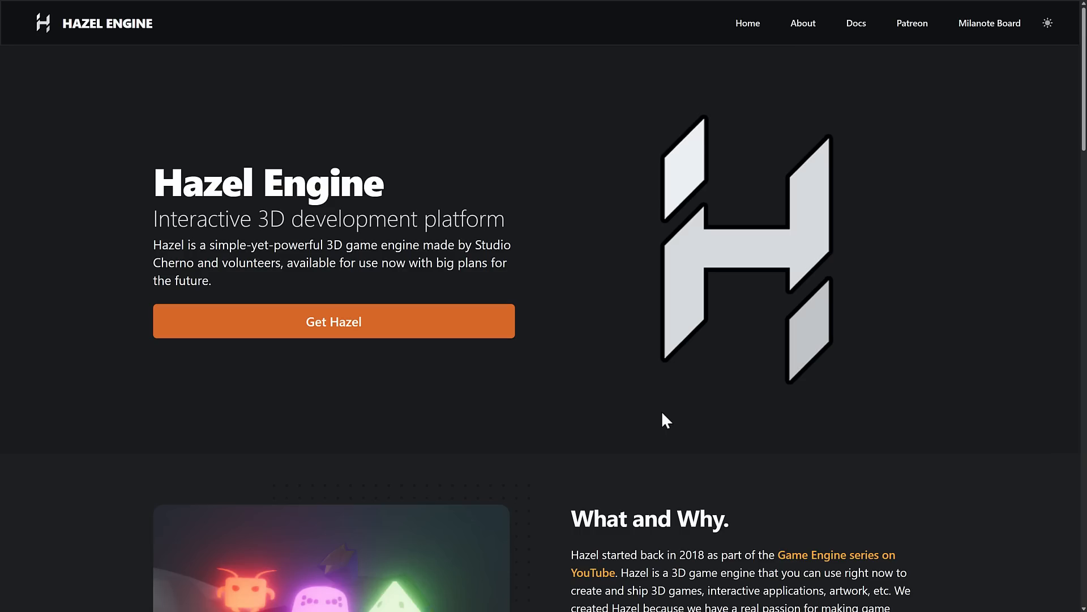
# - Open the TheCherno/Hazel repo, scroll down to the README and back to the file list
pyautogui.click(333, 321)
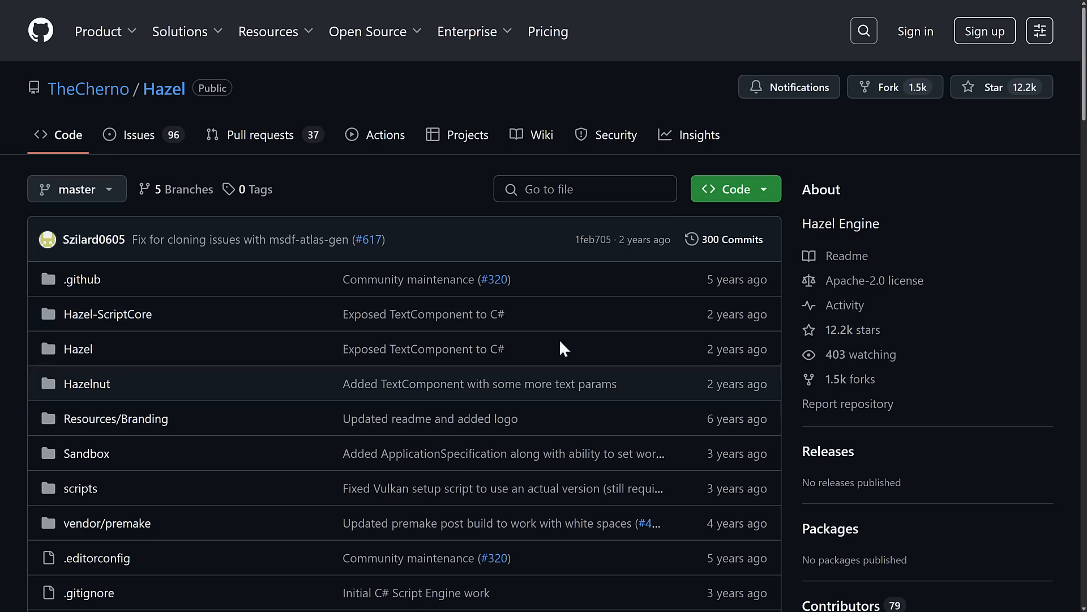
pyautogui.moveTo(874, 281)
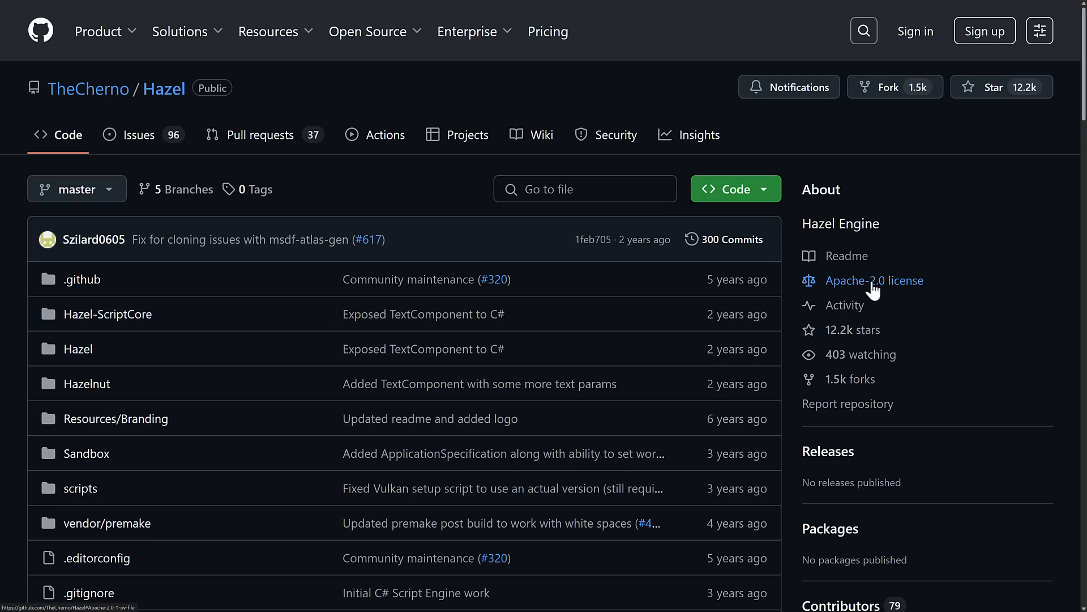
pyautogui.scroll(-3)
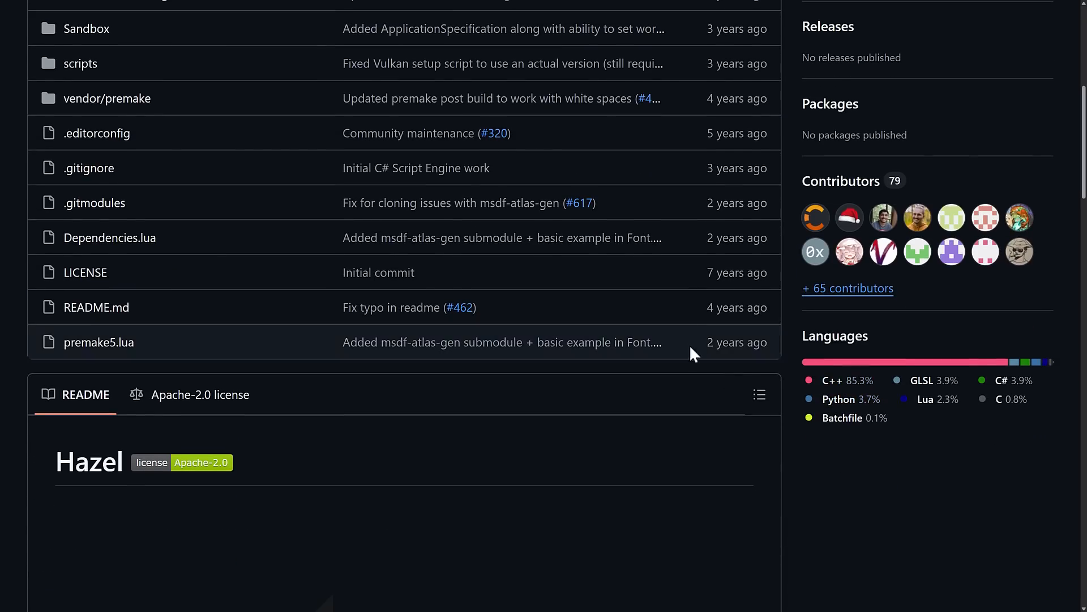
pyautogui.scroll(3)
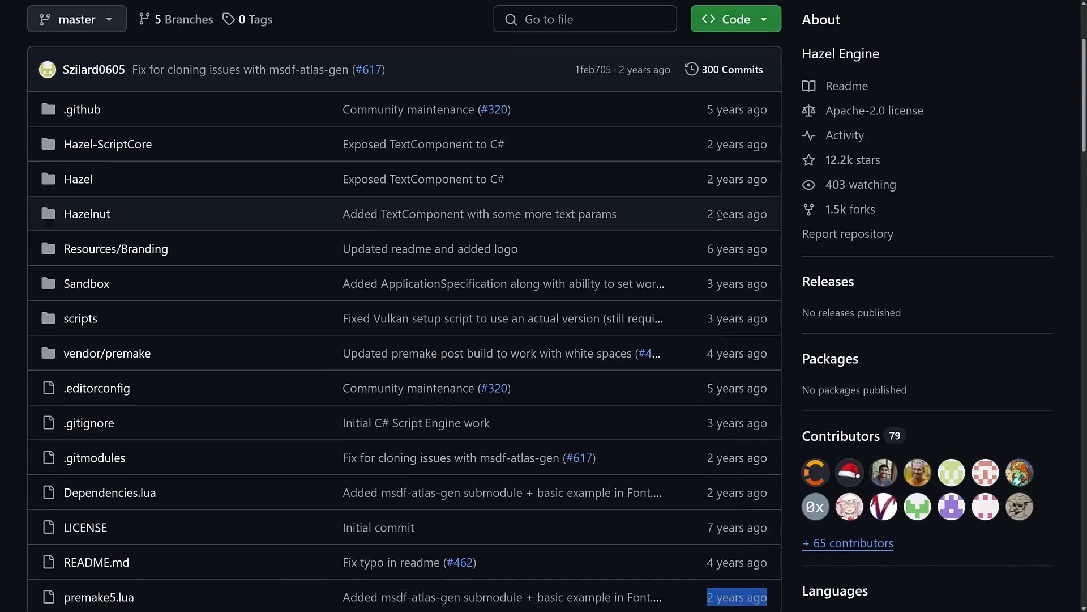
pyautogui.scroll(3)
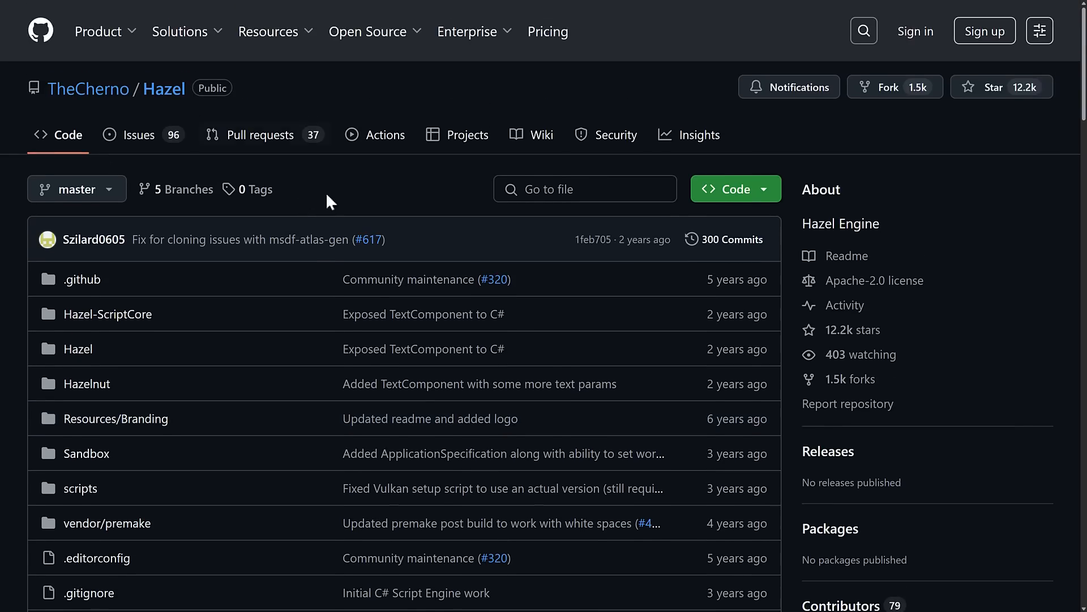
pyautogui.moveTo(531, 166)
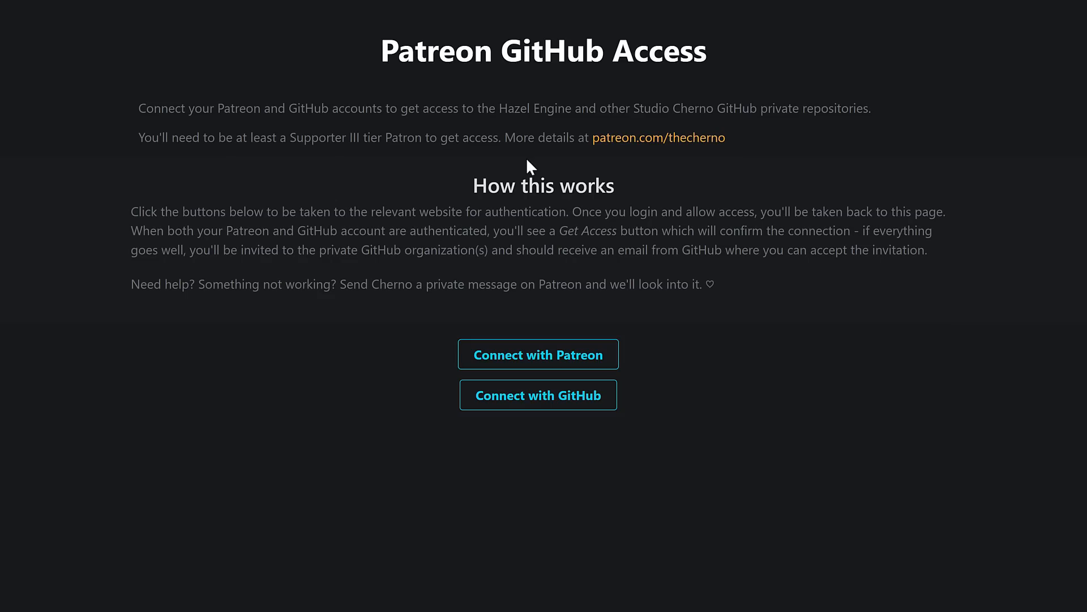
pyautogui.moveTo(665, 373)
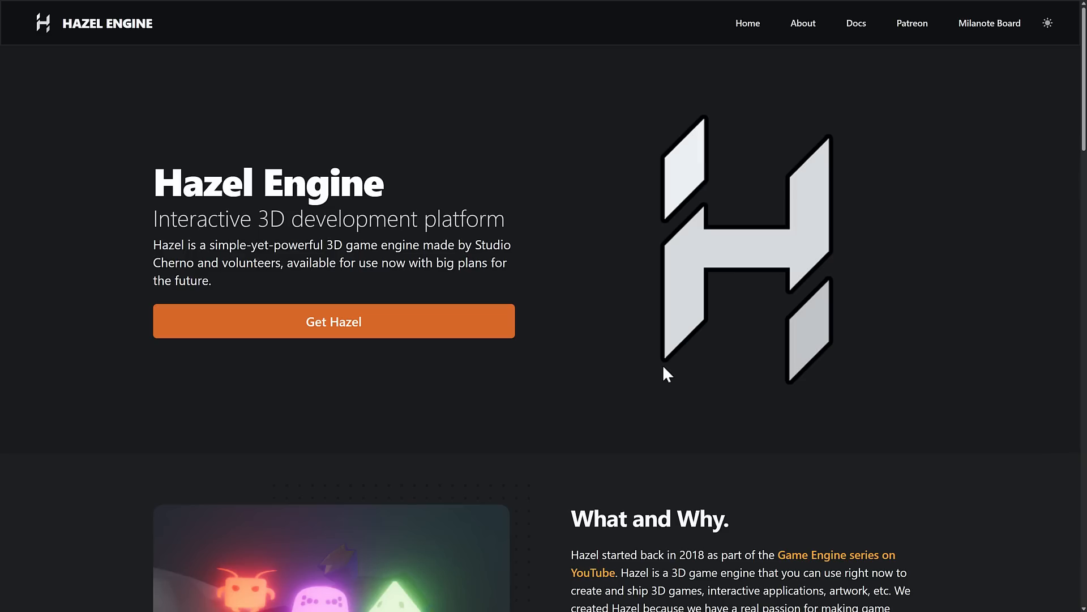
pyautogui.moveTo(644, 362)
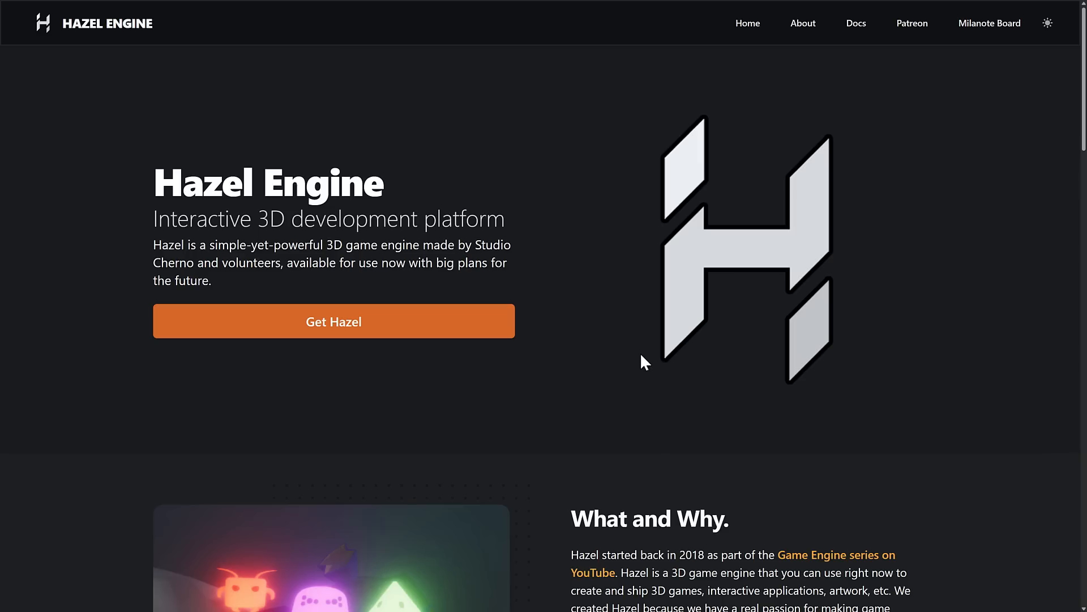
pyautogui.moveTo(149, 188)
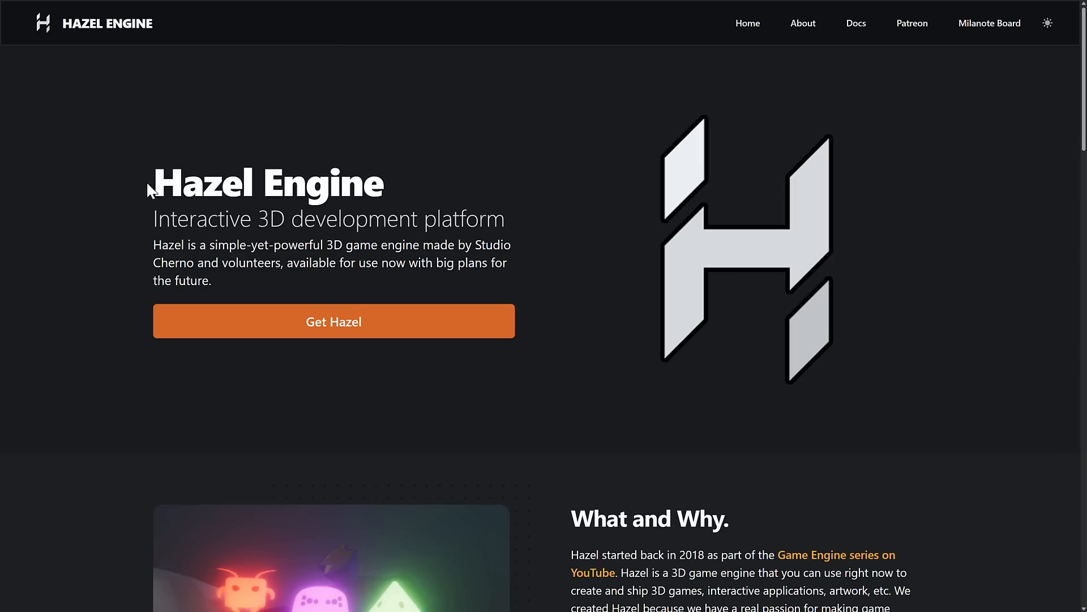
pyautogui.doubleClick(268, 182)
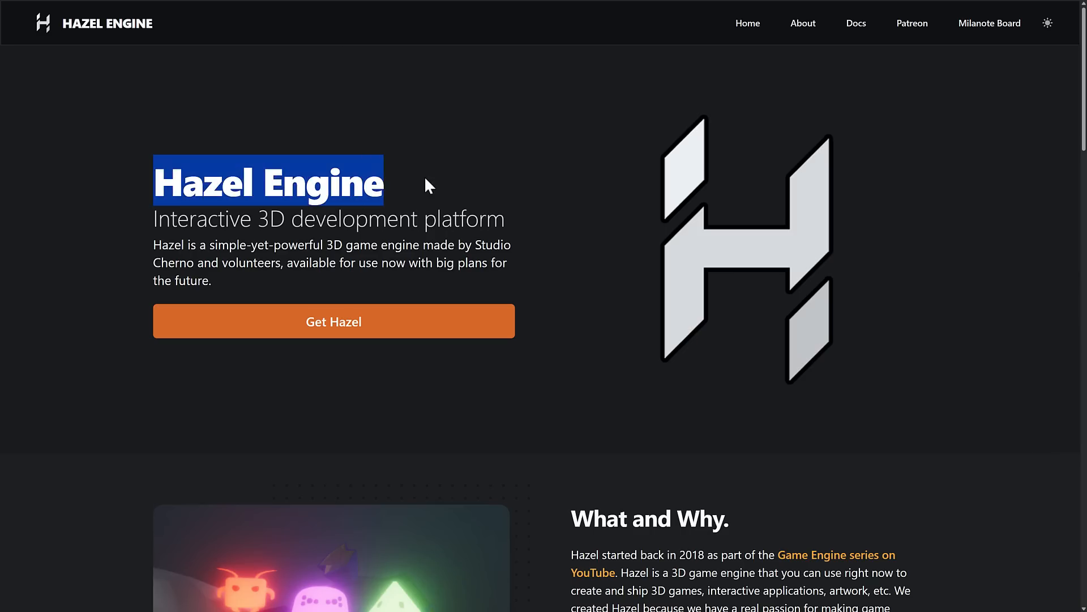
pyautogui.moveTo(587, 366)
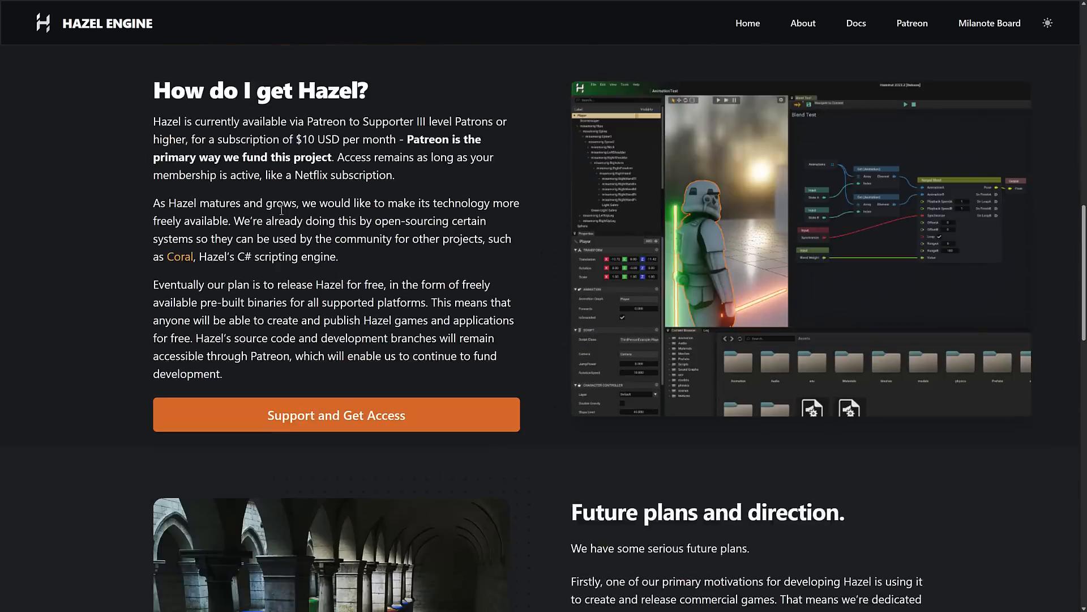
pyautogui.moveTo(154, 122); pyautogui.dragTo(394, 175)
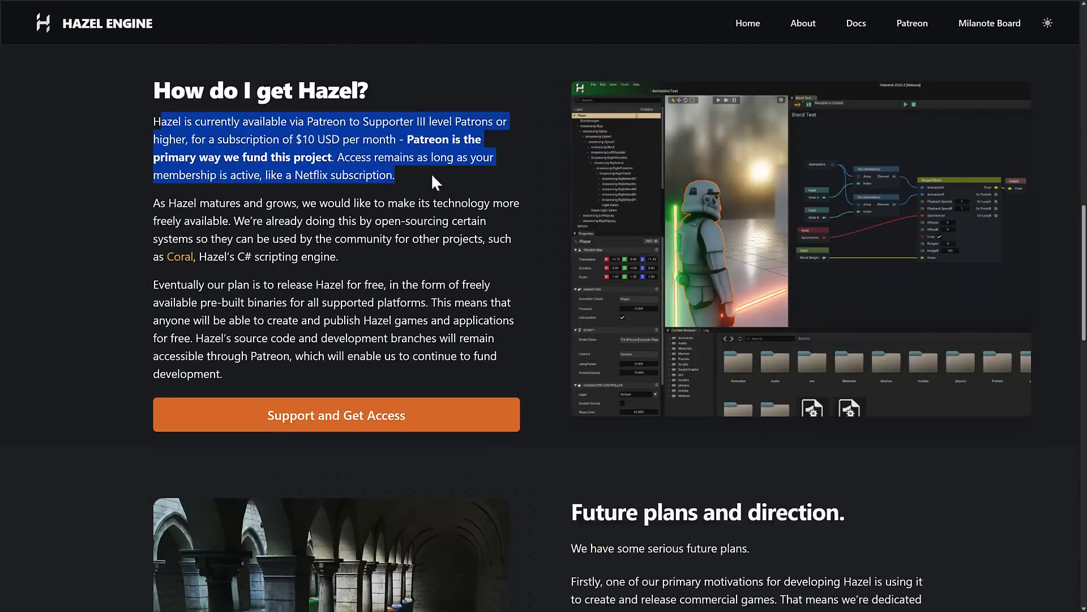
pyautogui.click(358, 157)
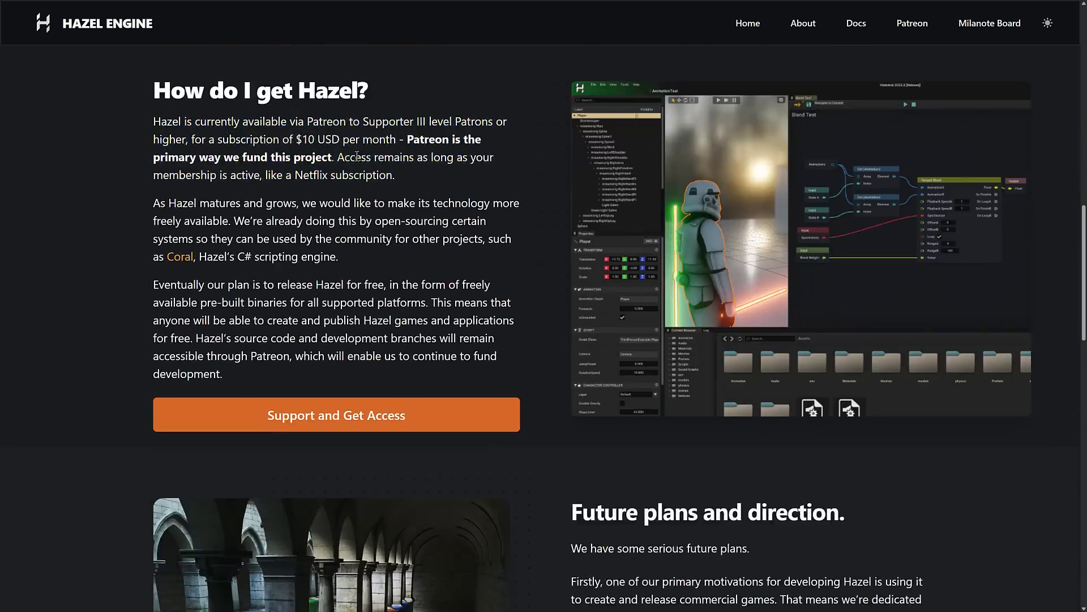
pyautogui.scroll(-3)
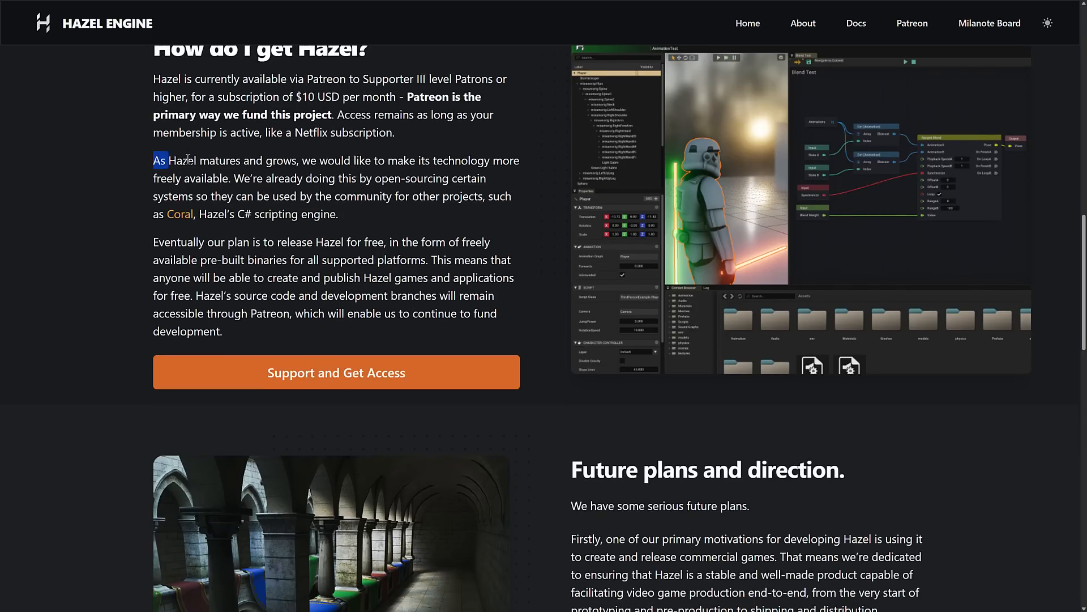
pyautogui.moveTo(153, 160); pyautogui.dragTo(274, 178)
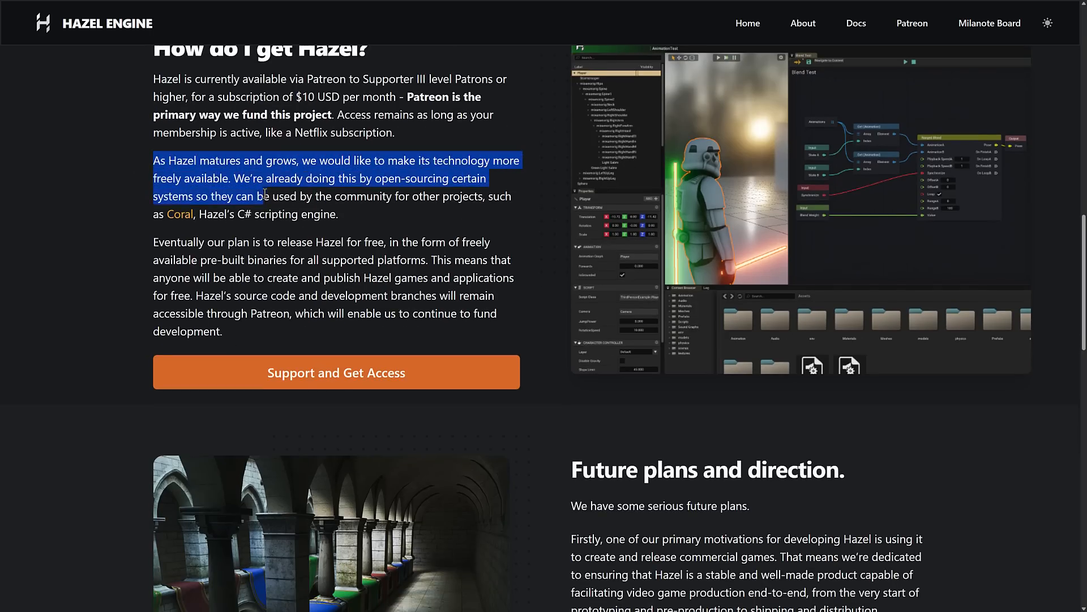
pyautogui.click(213, 243)
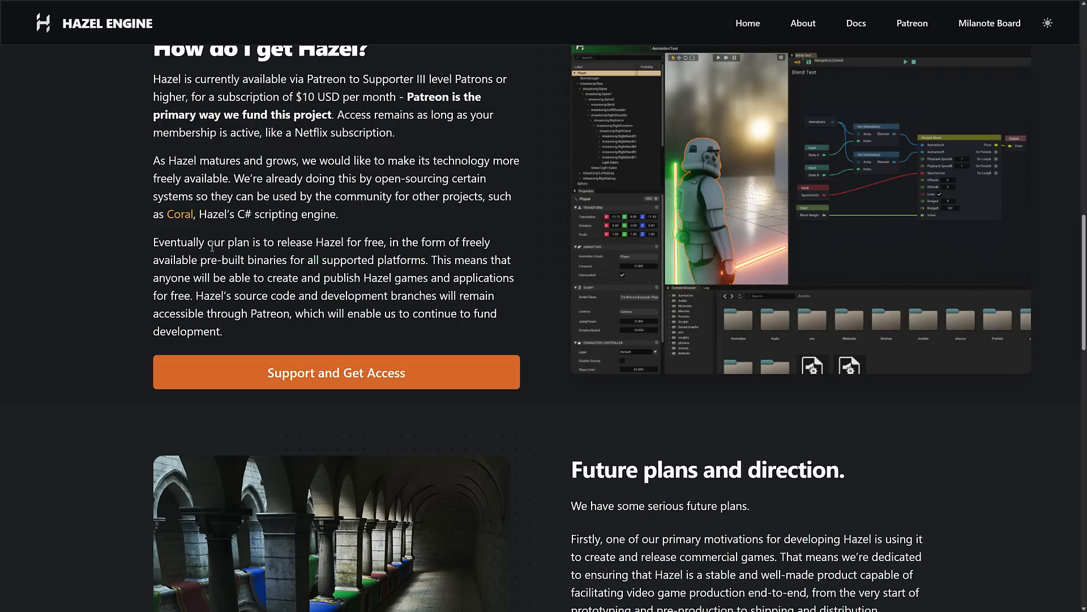
pyautogui.moveTo(154, 242); pyautogui.dragTo(436, 242)
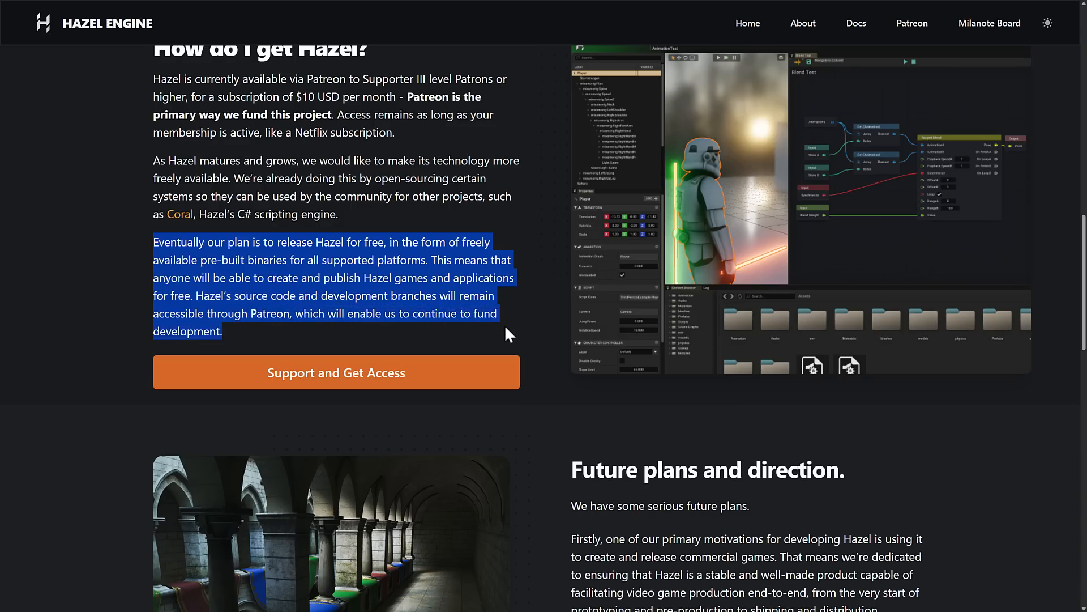
pyautogui.click(509, 333)
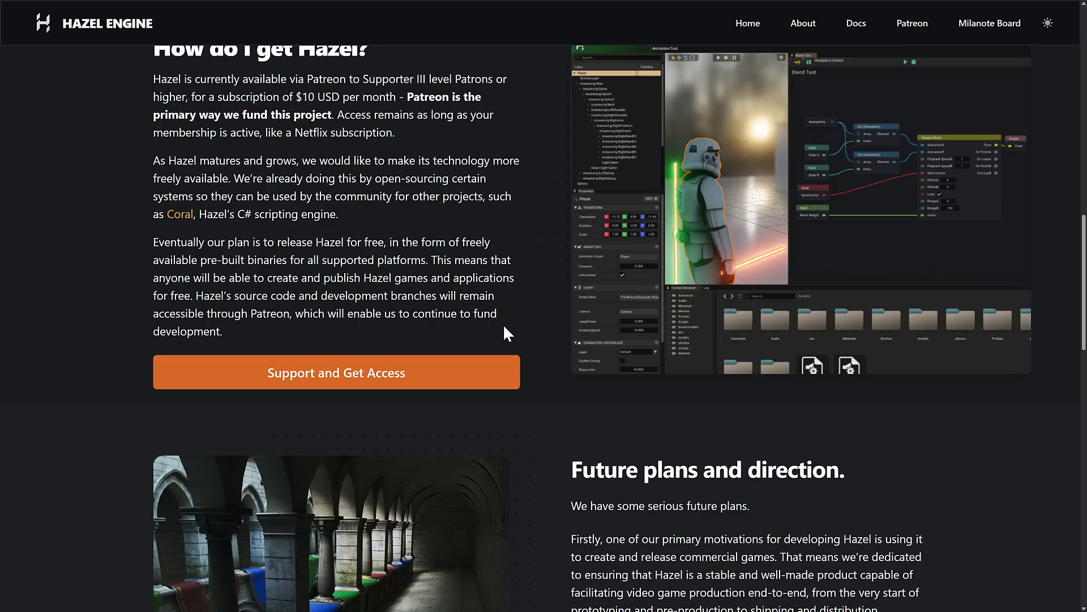
pyautogui.moveTo(282, 280)
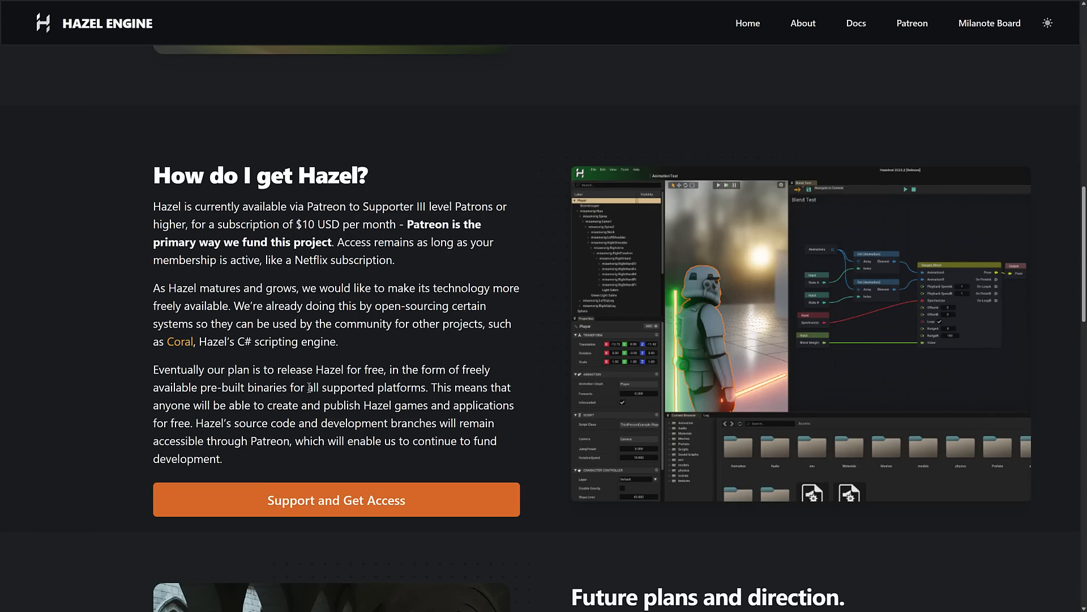
# - Scroll the homepage to the 'What and Why.' section and its feature bullets
pyautogui.scroll(3)
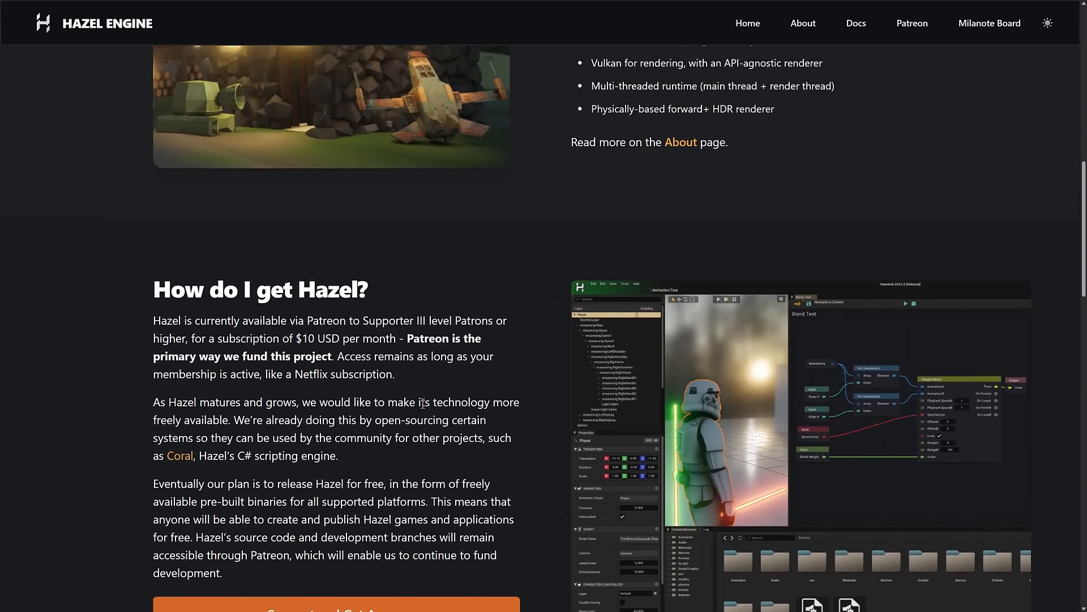
pyautogui.scroll(3)
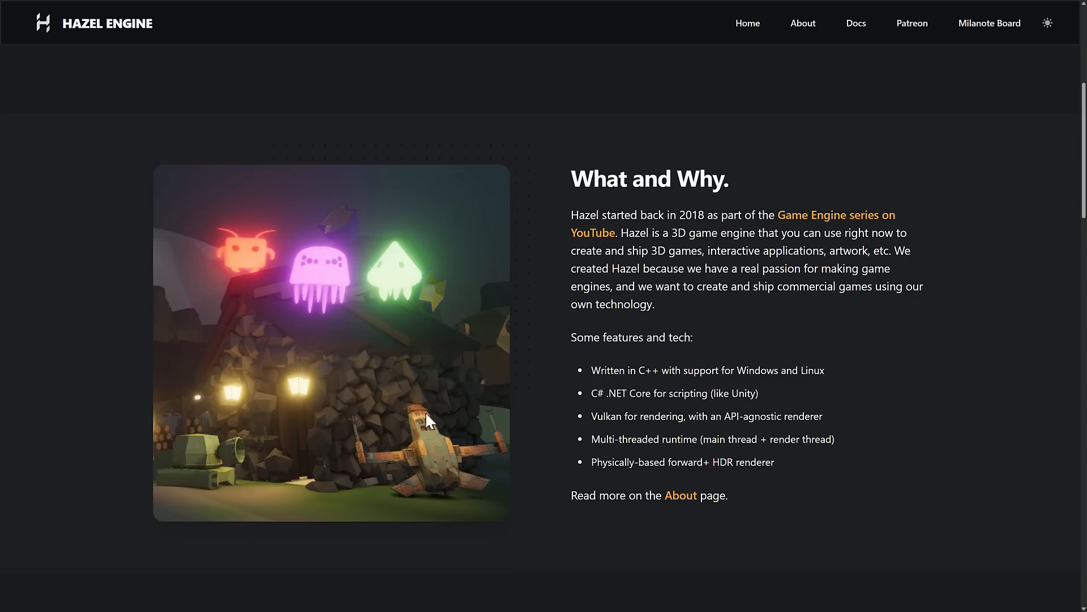
pyautogui.moveTo(560, 340)
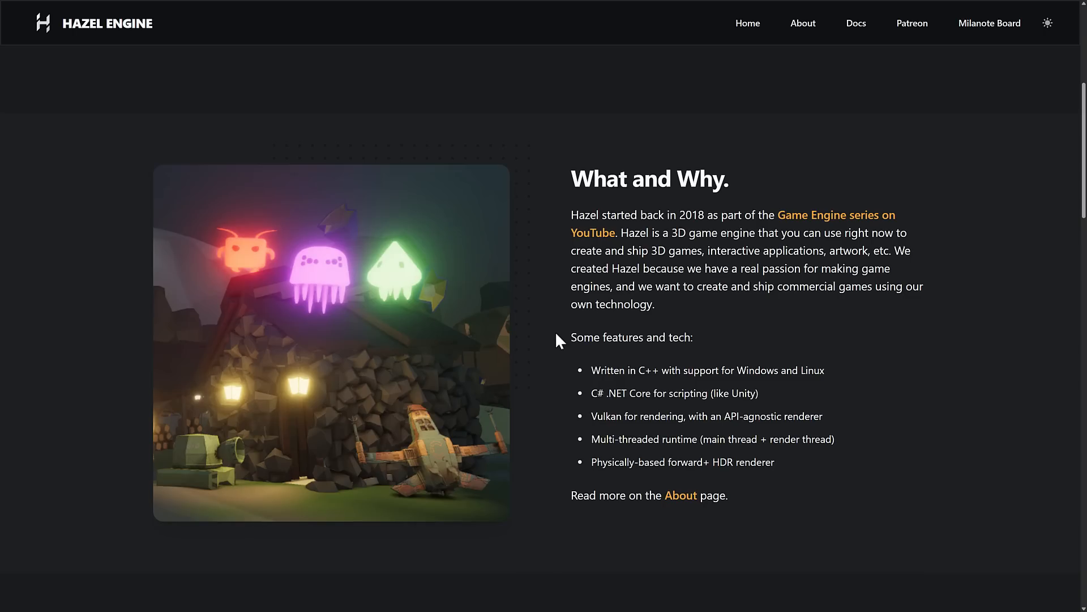
pyautogui.moveTo(595, 374)
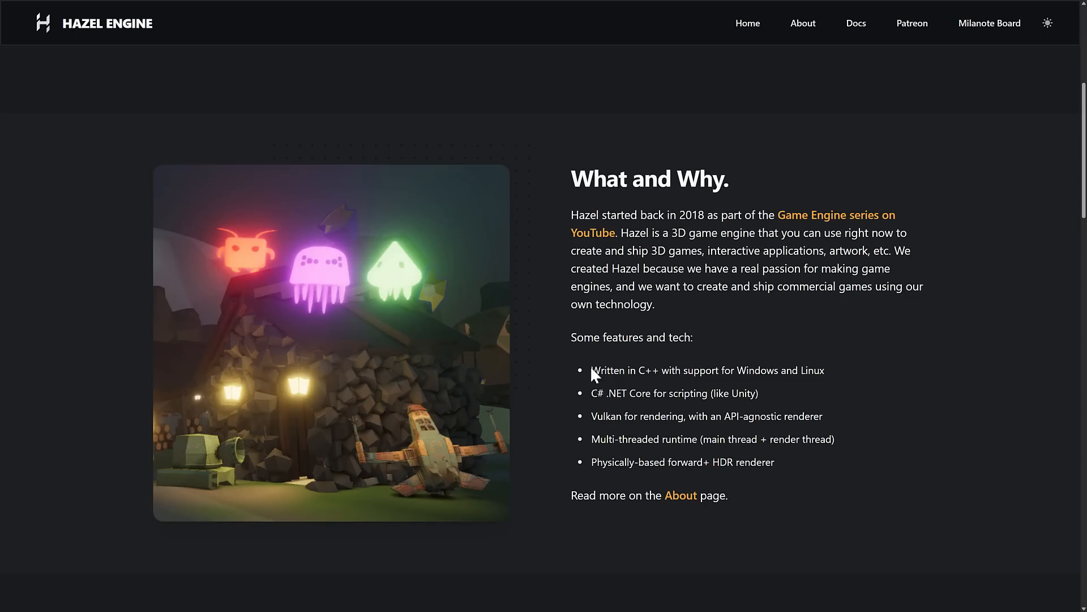
pyautogui.moveTo(774, 366)
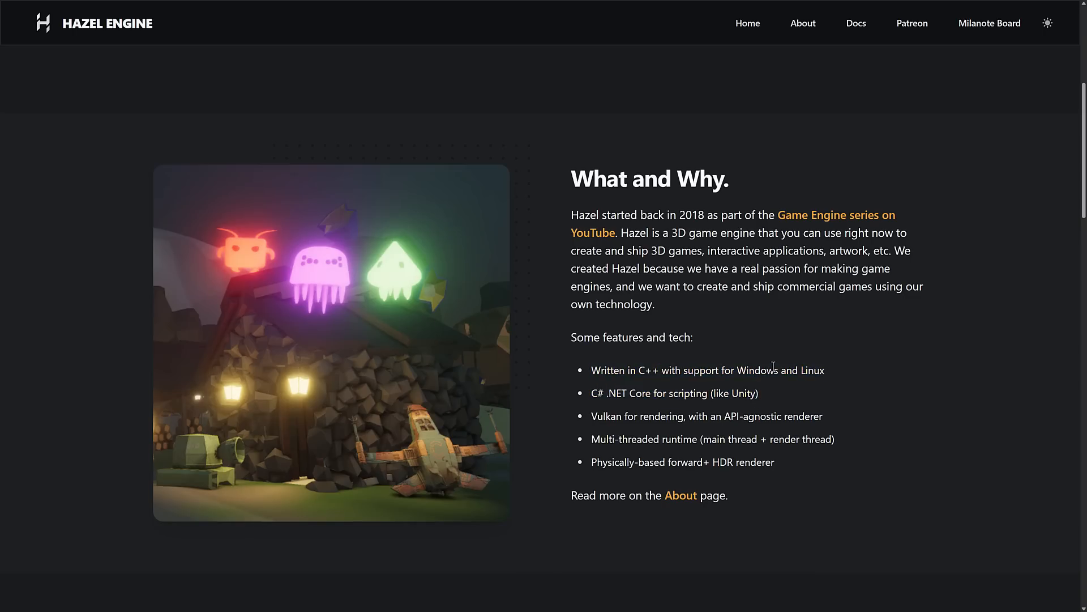
pyautogui.scroll(-3)
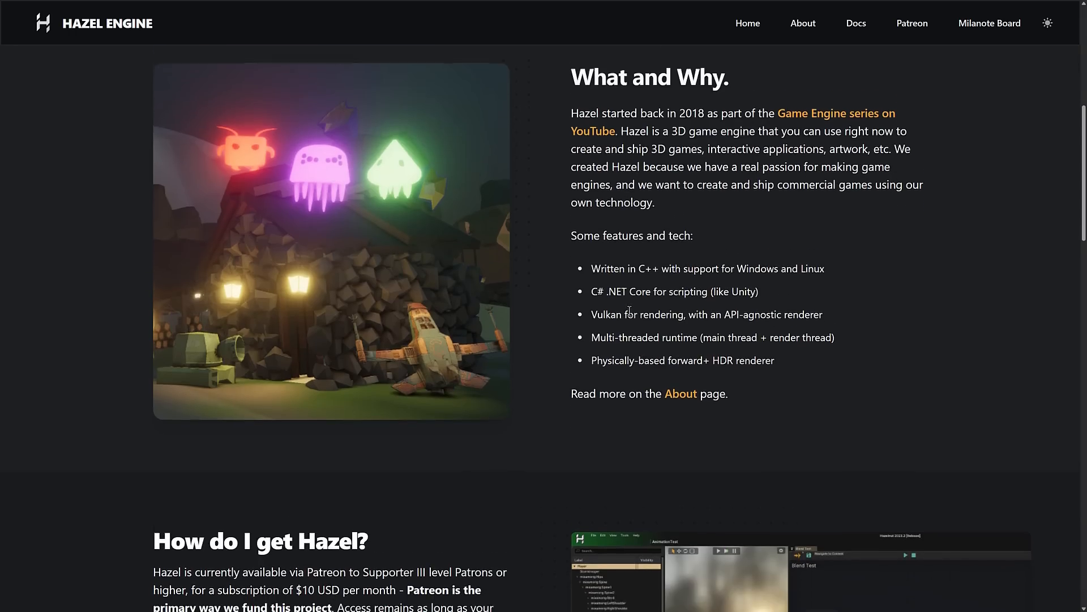
pyautogui.scroll(-3)
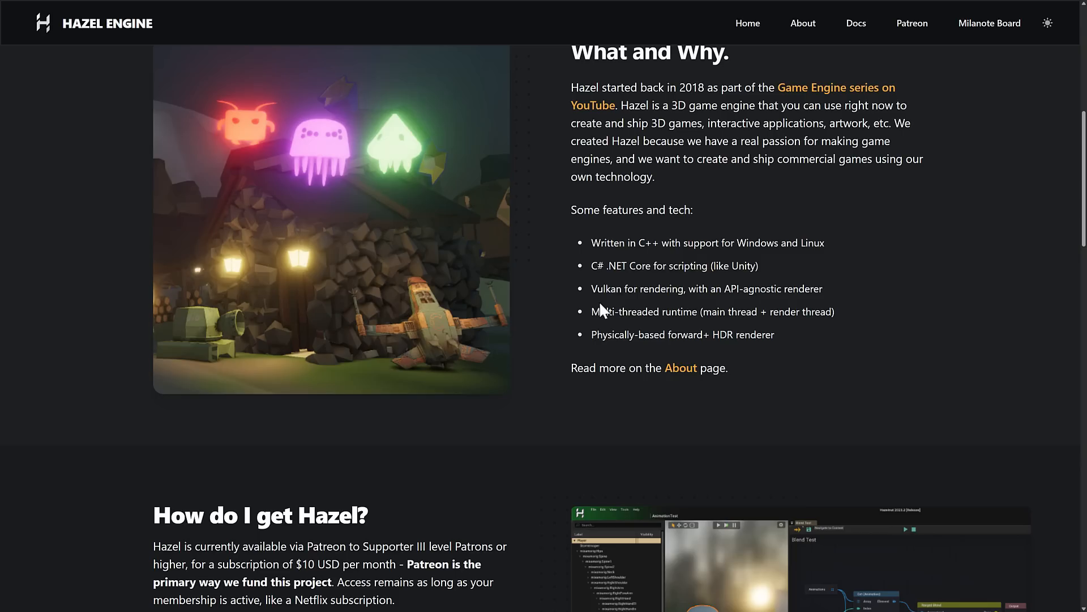
pyautogui.moveTo(594, 334)
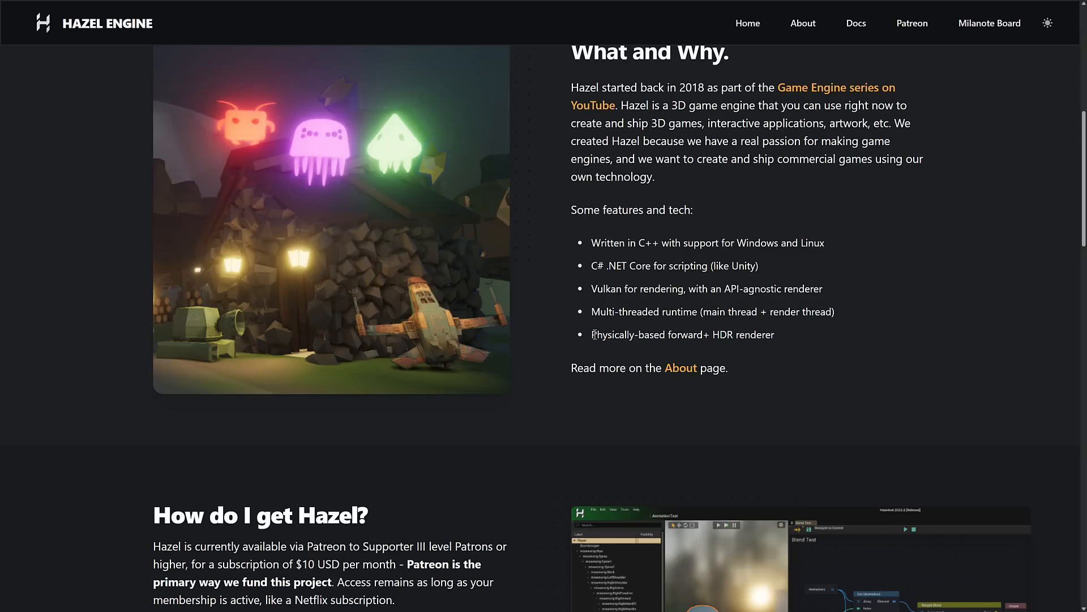
pyautogui.moveTo(695, 364)
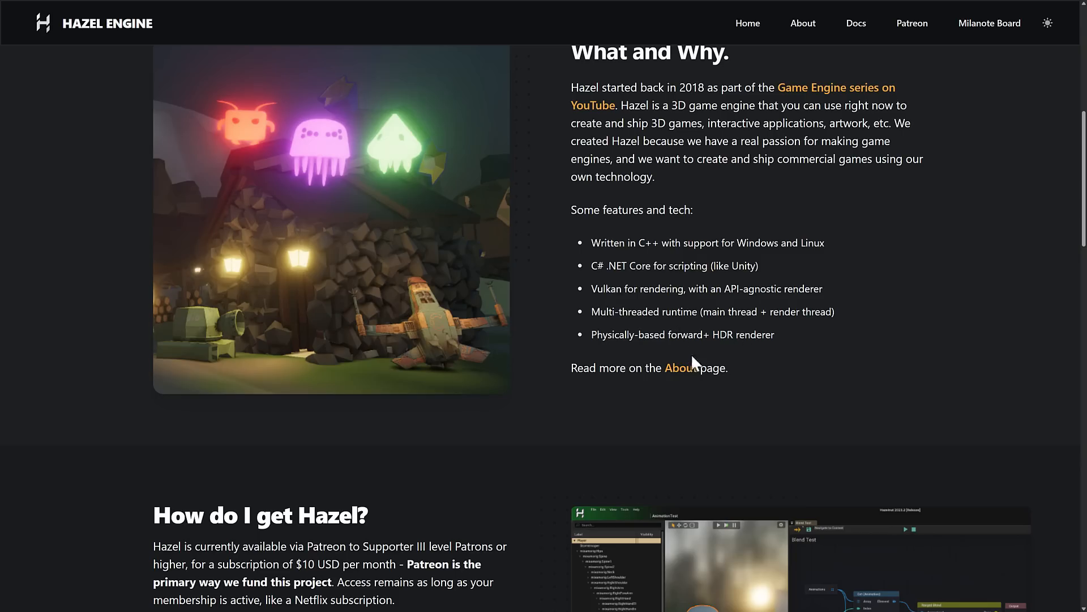
pyautogui.click(803, 23)
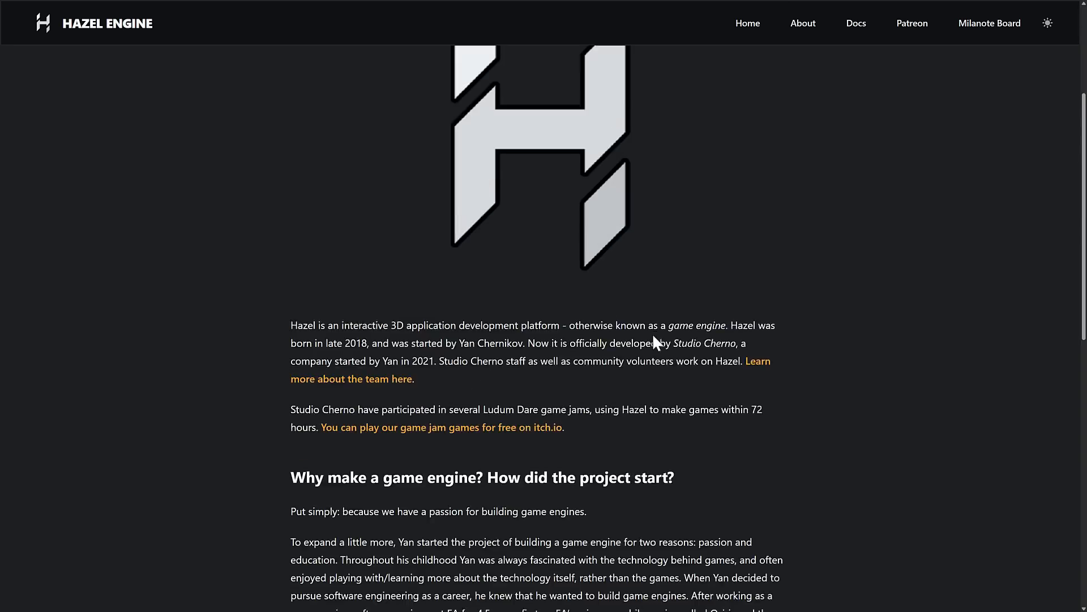
pyautogui.scroll(-3)
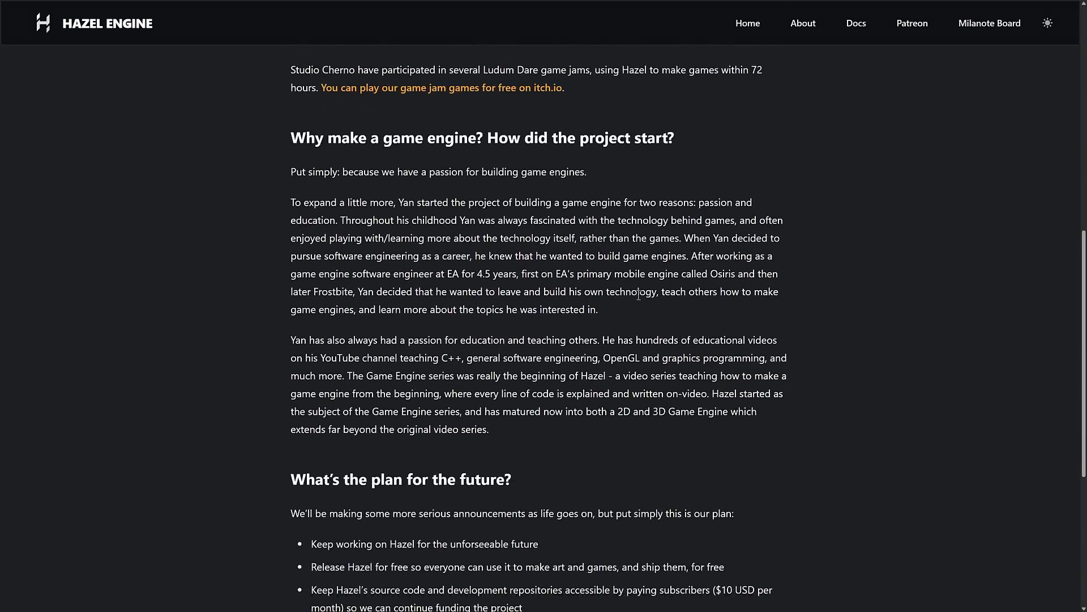
pyautogui.moveTo(437, 246)
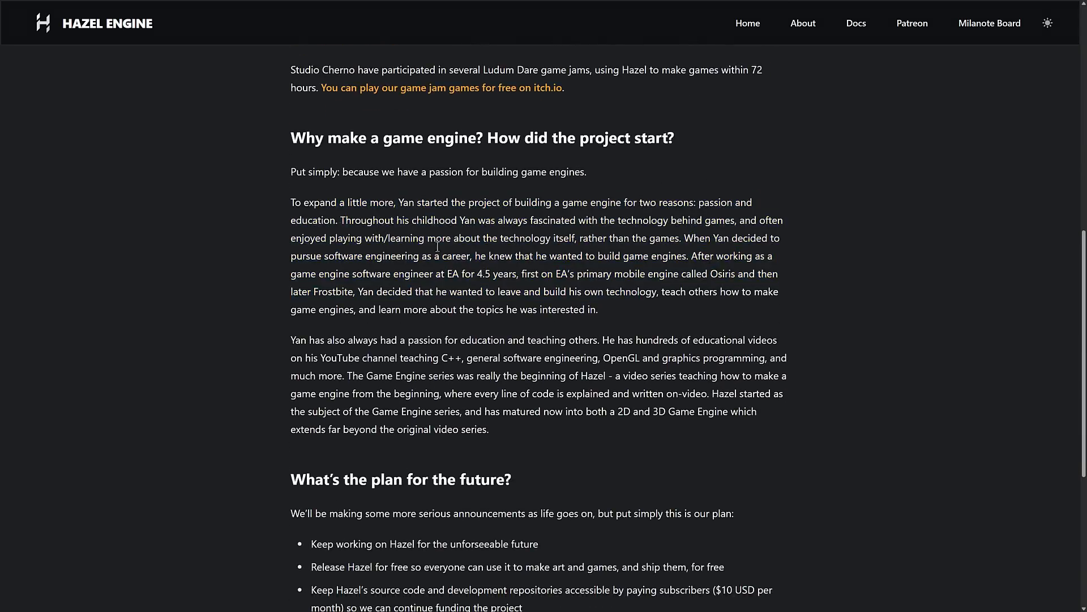
pyautogui.scroll(-3)
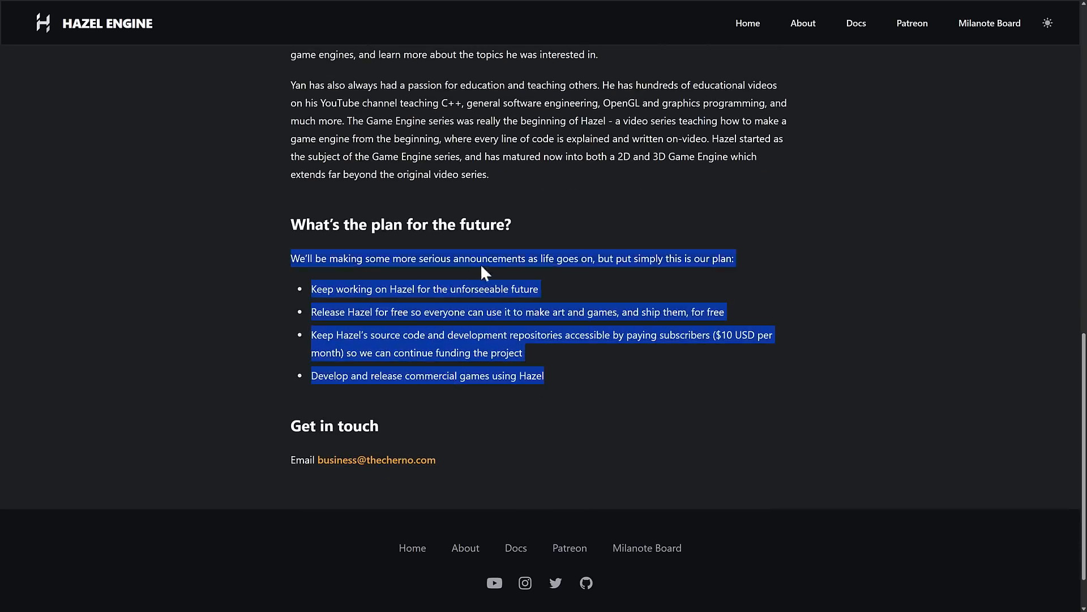
pyautogui.scroll(3)
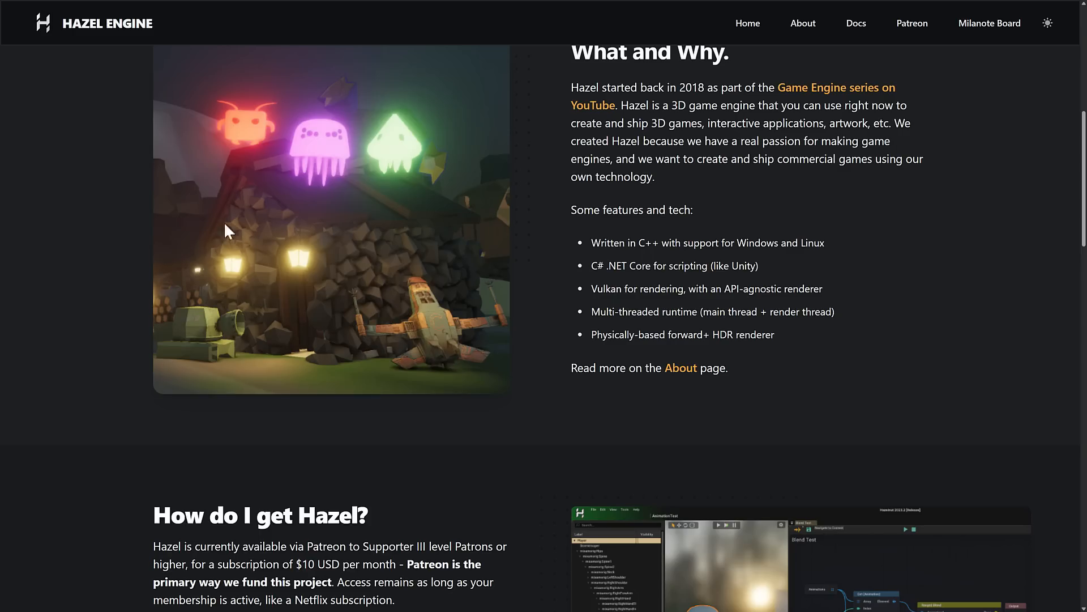
pyautogui.moveTo(115, 57)
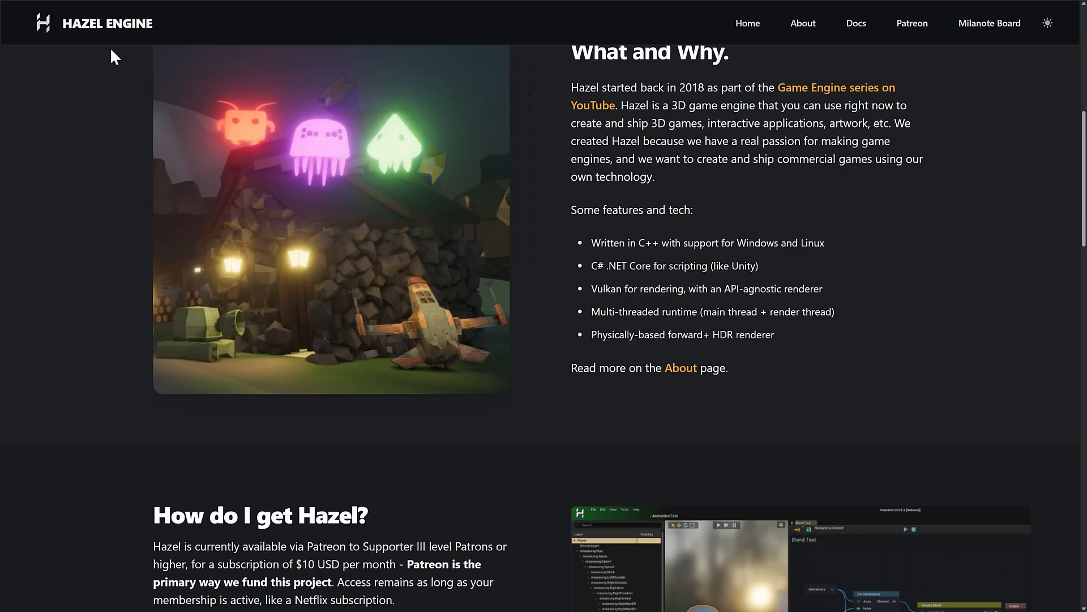
# - Scroll down the Hazel homepage to the 'How do I get Hazel?' section
pyautogui.scroll(-3)
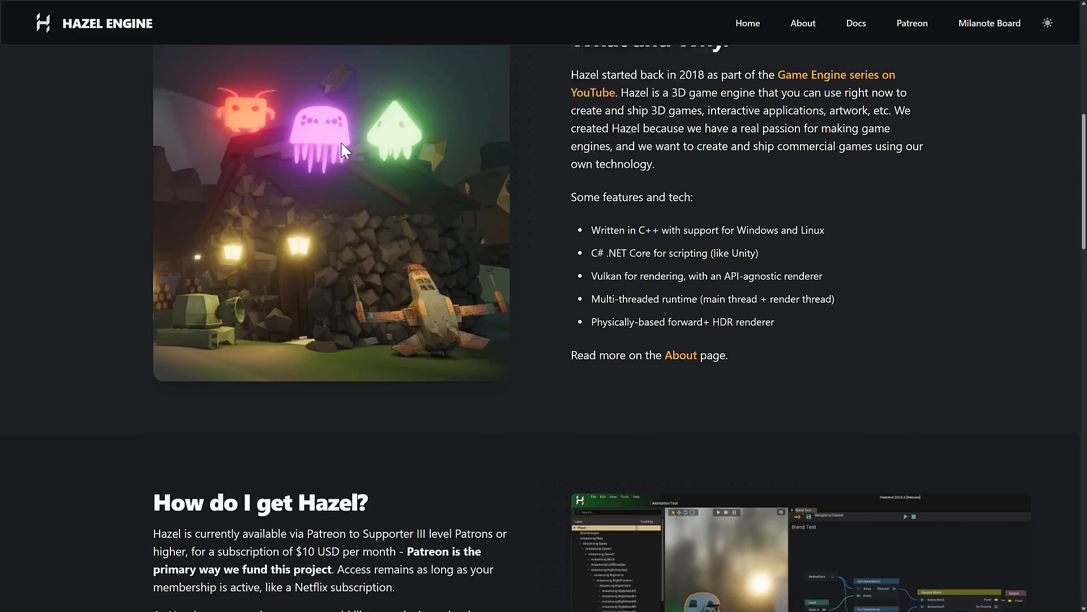
pyautogui.scroll(-3)
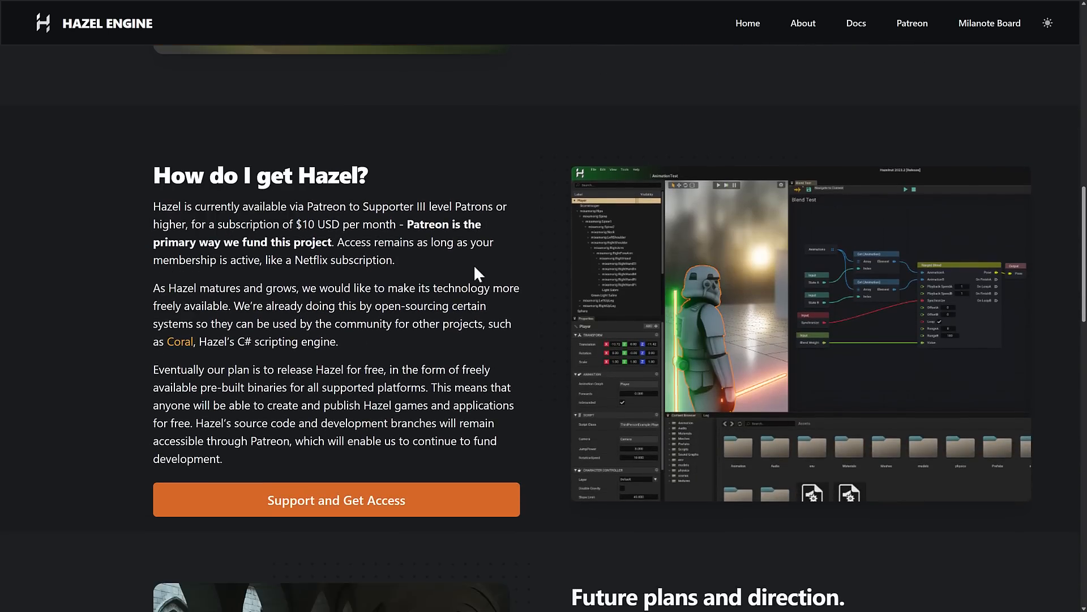
pyautogui.scroll(-3)
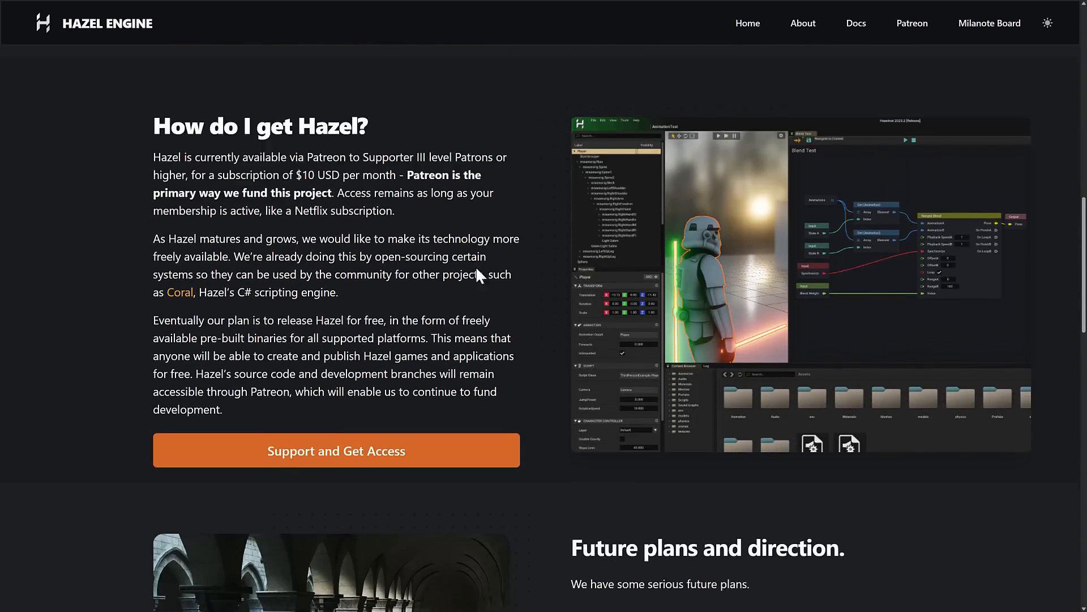
pyautogui.scroll(-3)
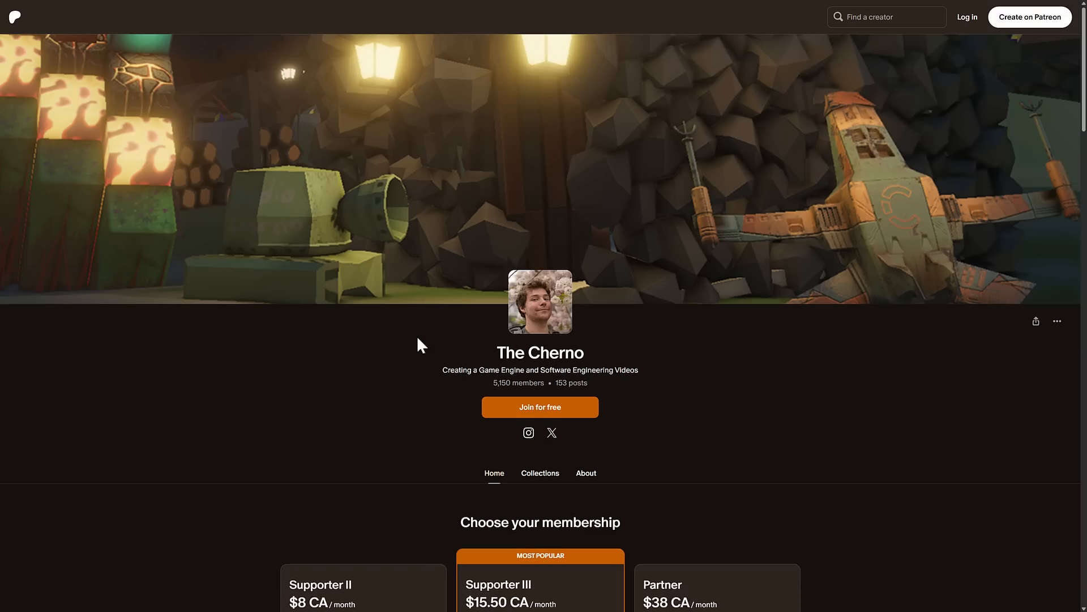
# - Scroll the Patreon page down to the 'Choose your membership' tiers
pyautogui.scroll(-3)
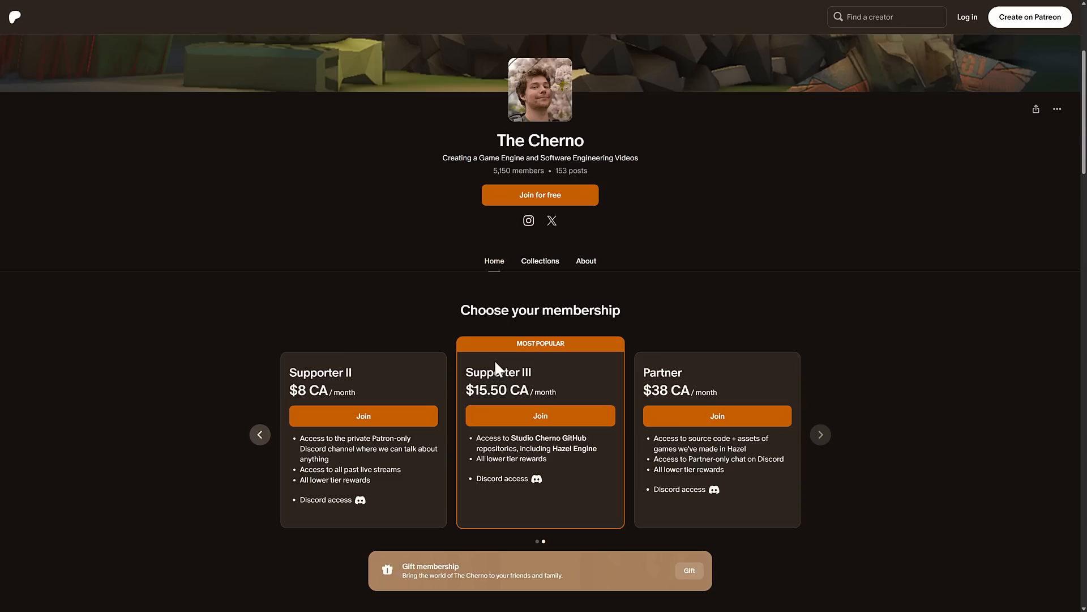
pyautogui.moveTo(562, 331)
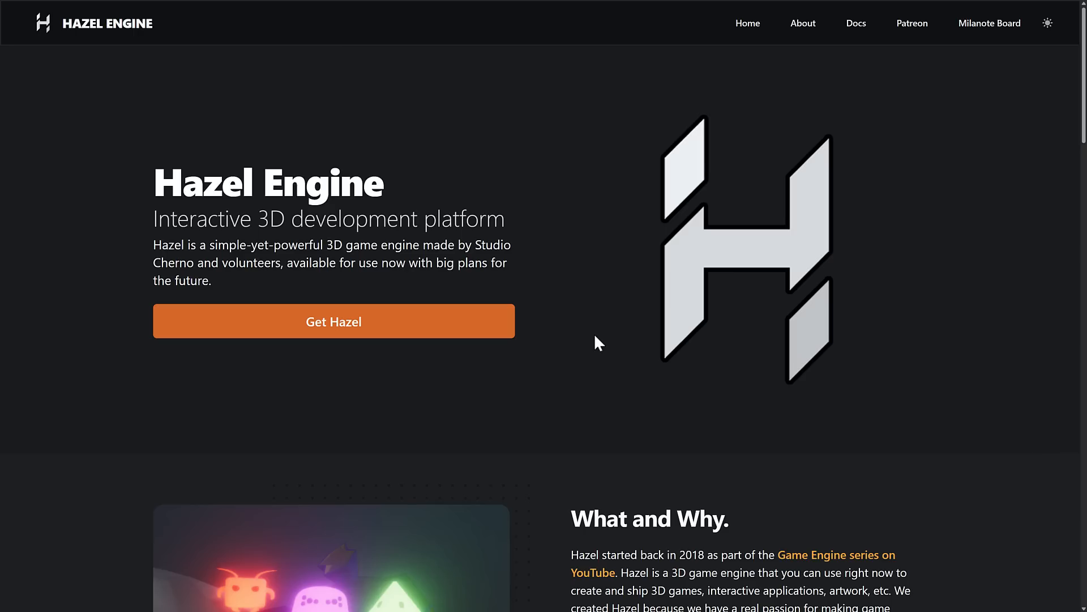
pyautogui.moveTo(380, 186)
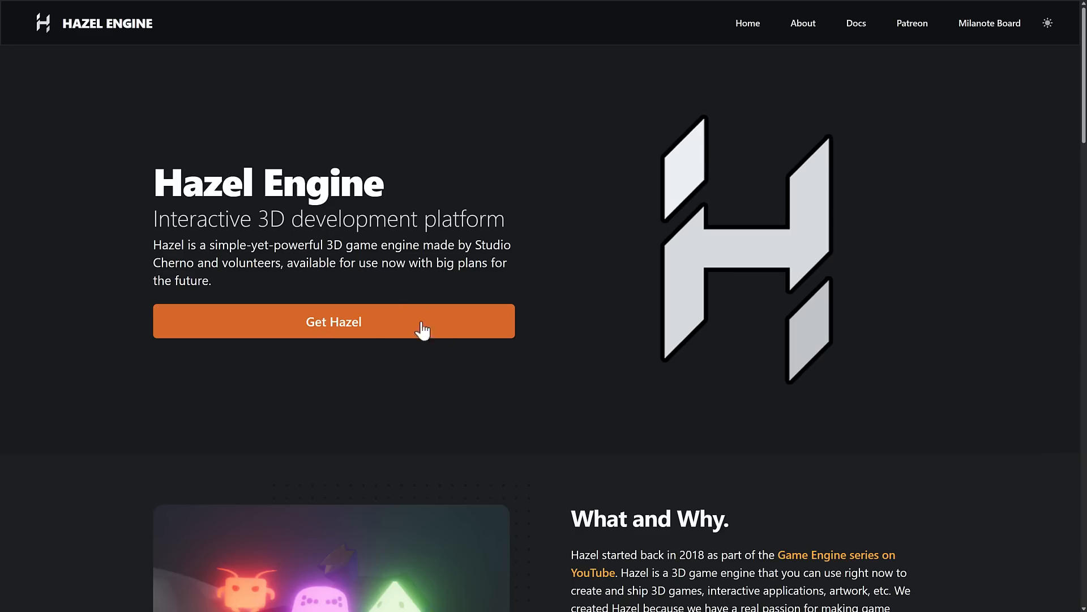
pyautogui.moveTo(393, 300)
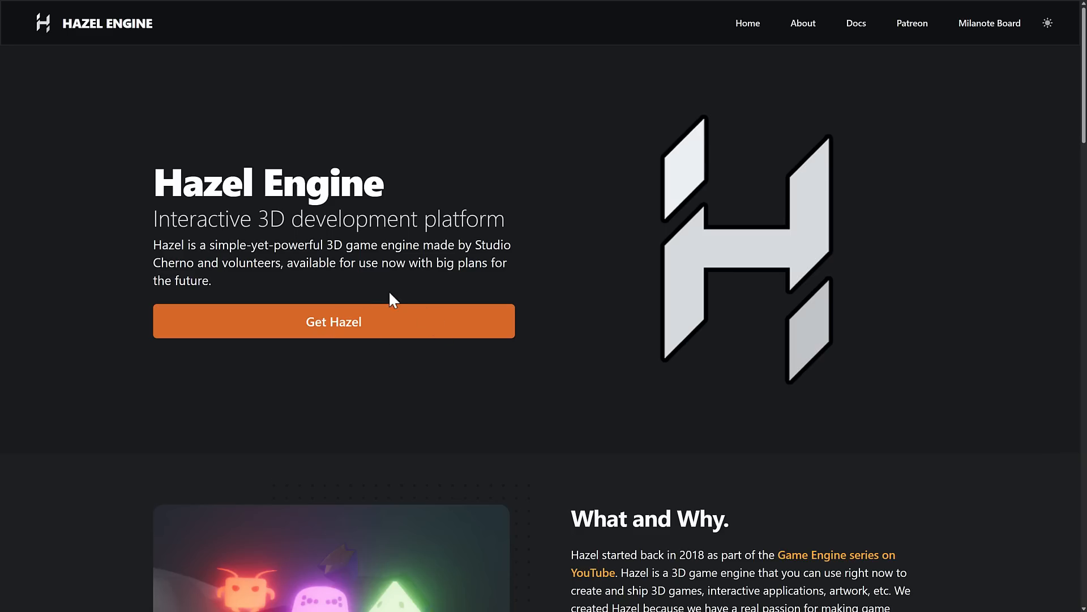
pyautogui.moveTo(890, 81)
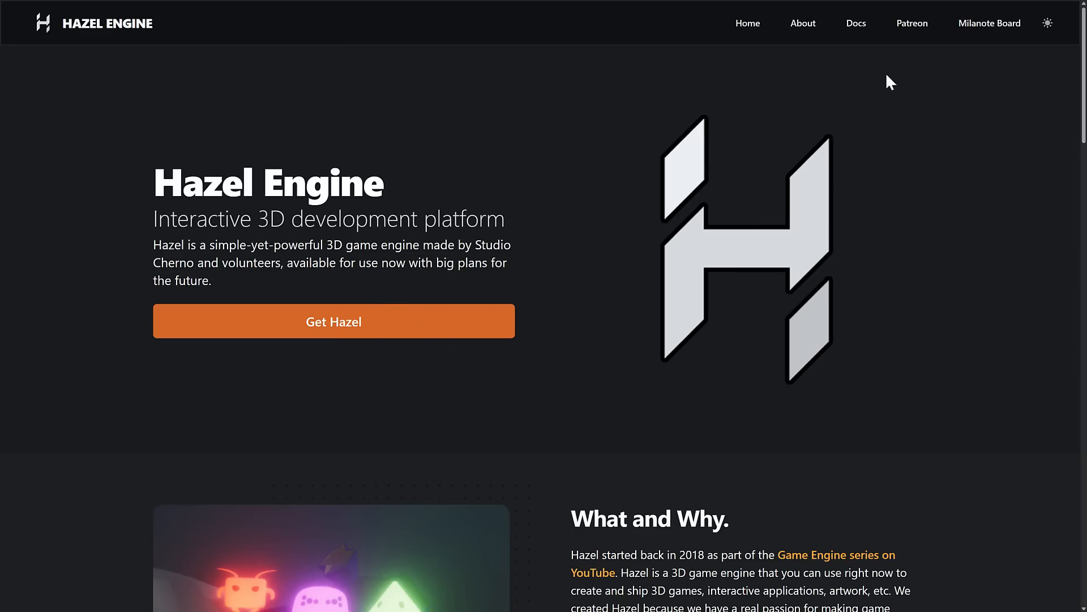
# - Open the Hazel Engine 'Milanote Board' roadmap from the homepage
pyautogui.click(989, 22)
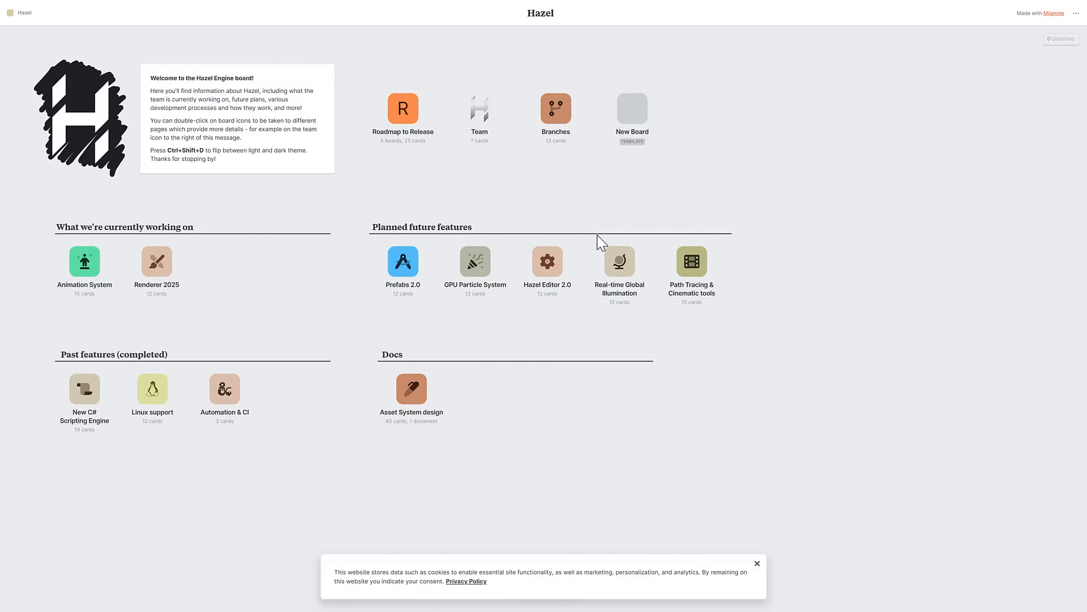
pyautogui.moveTo(436, 244)
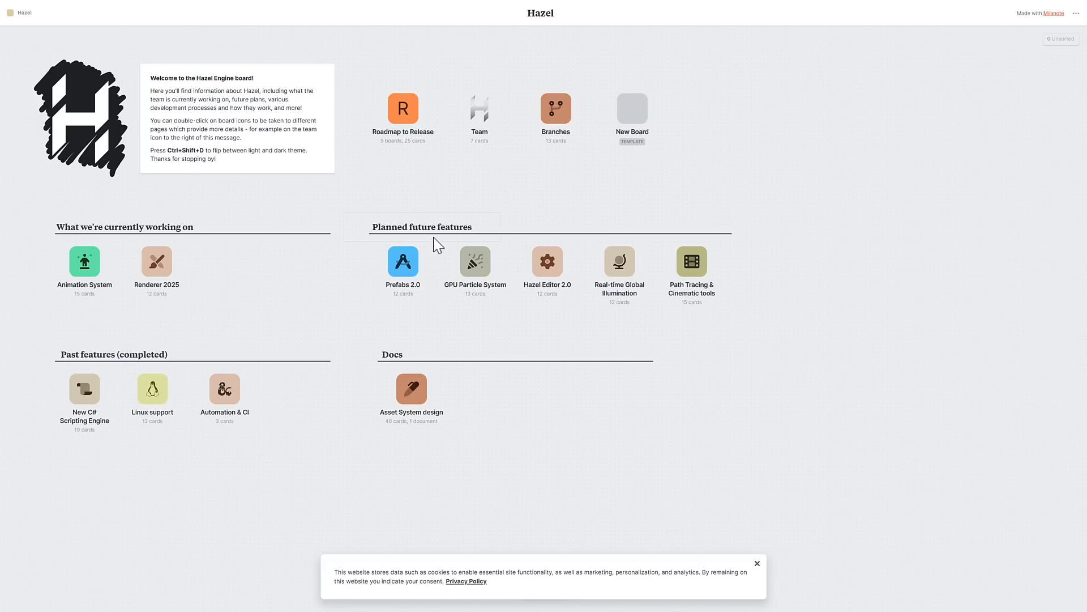
pyautogui.moveTo(413, 173)
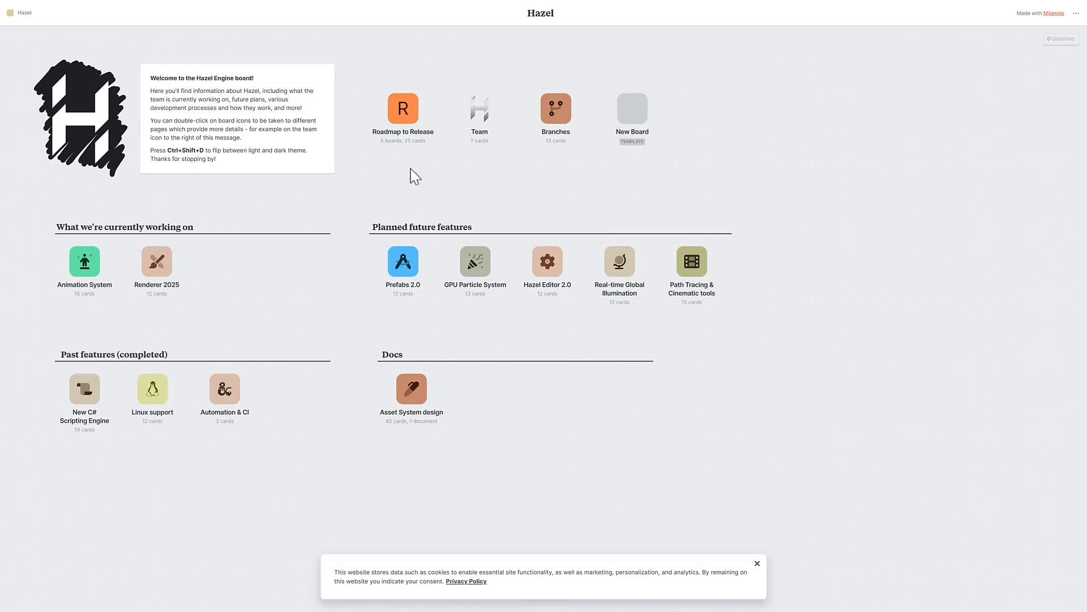
pyautogui.moveTo(402, 108)
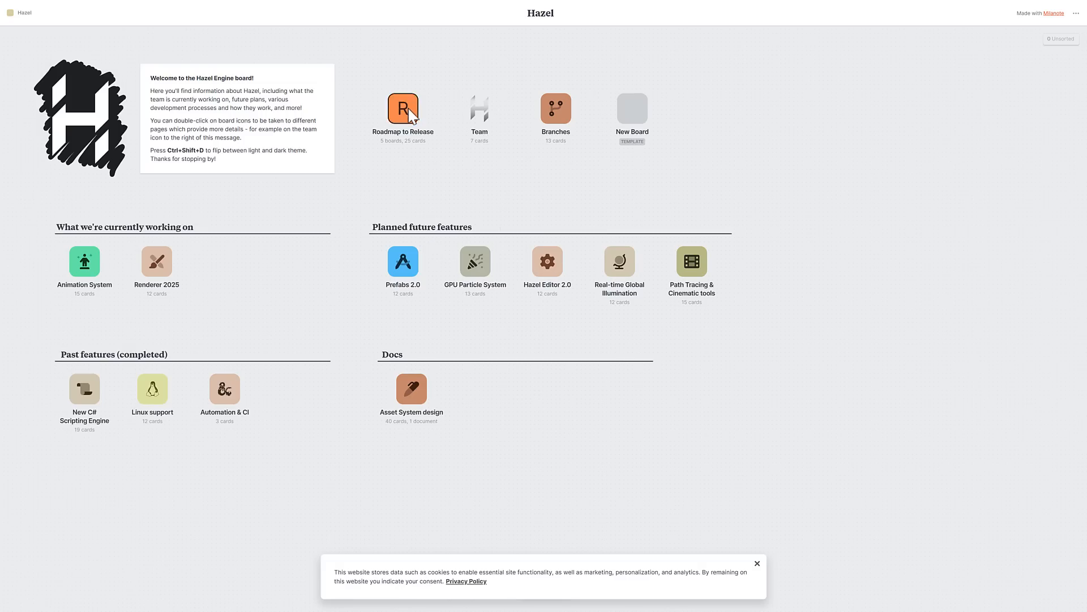
# - Open the 'Roadmap to Release' board on the Hazel Milanote board
pyautogui.doubleClick(402, 109)
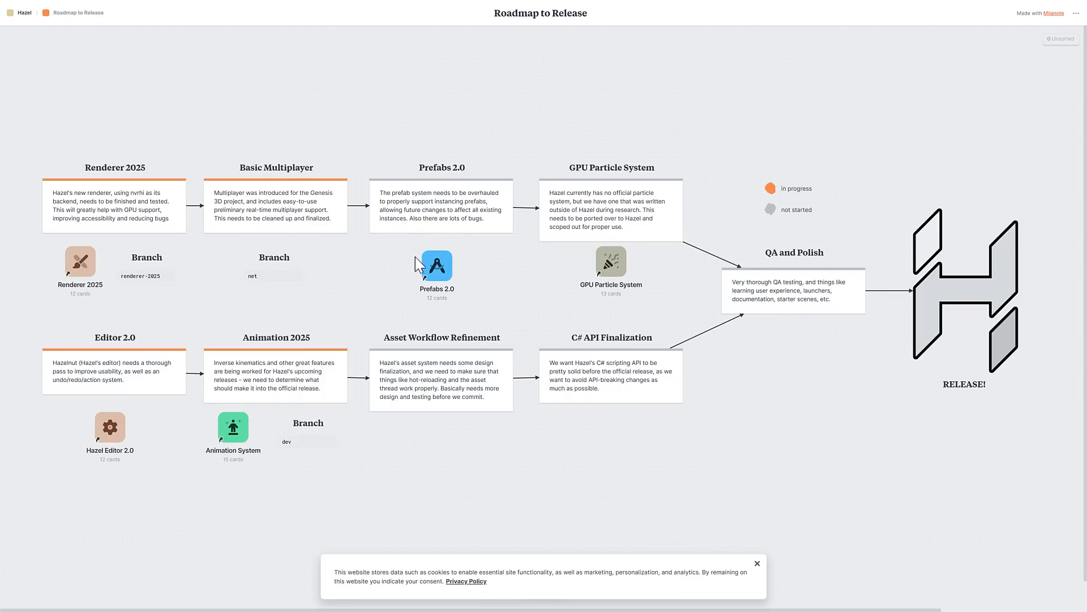
pyautogui.moveTo(506, 188)
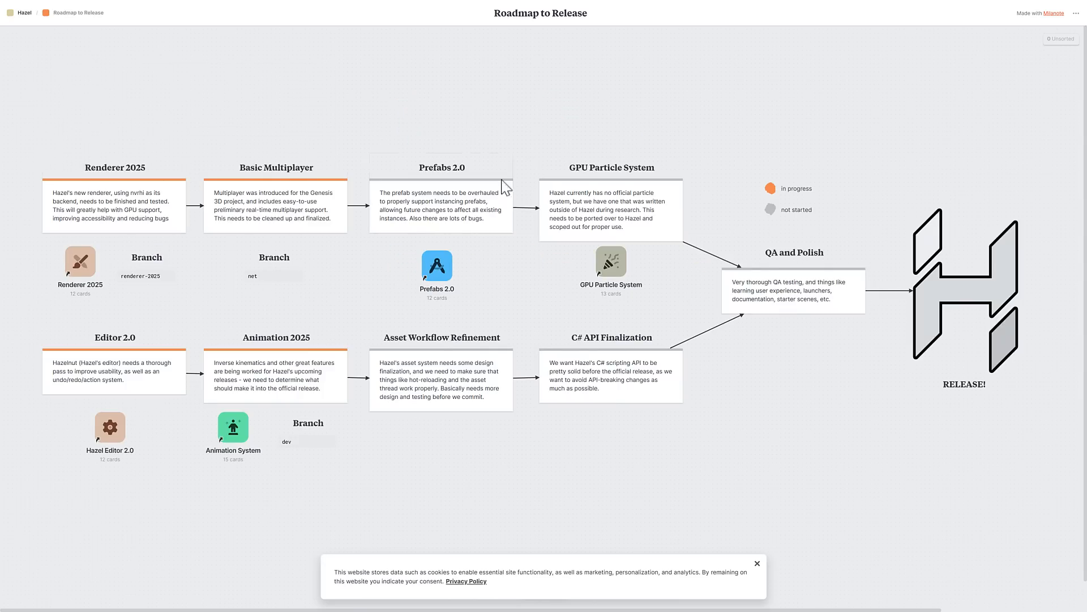
pyautogui.moveTo(816, 280)
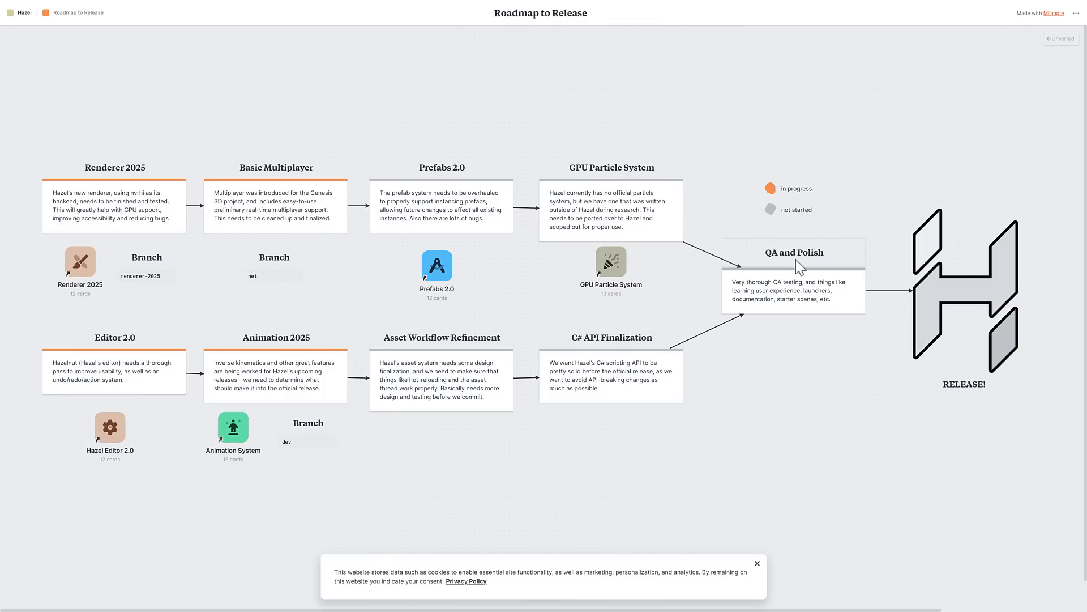
pyautogui.moveTo(824, 321)
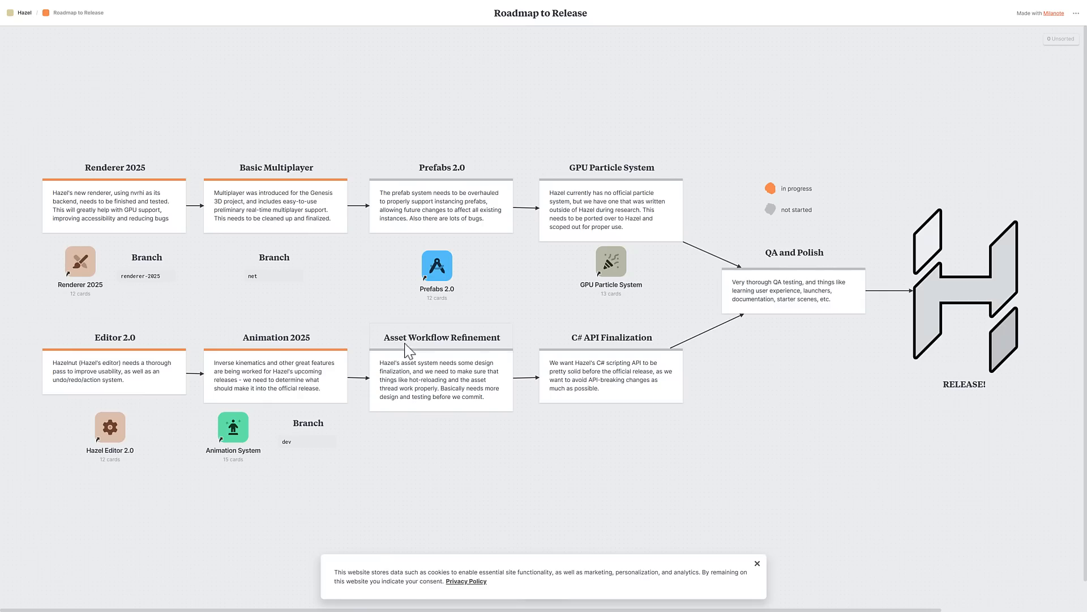
pyautogui.moveTo(81, 273)
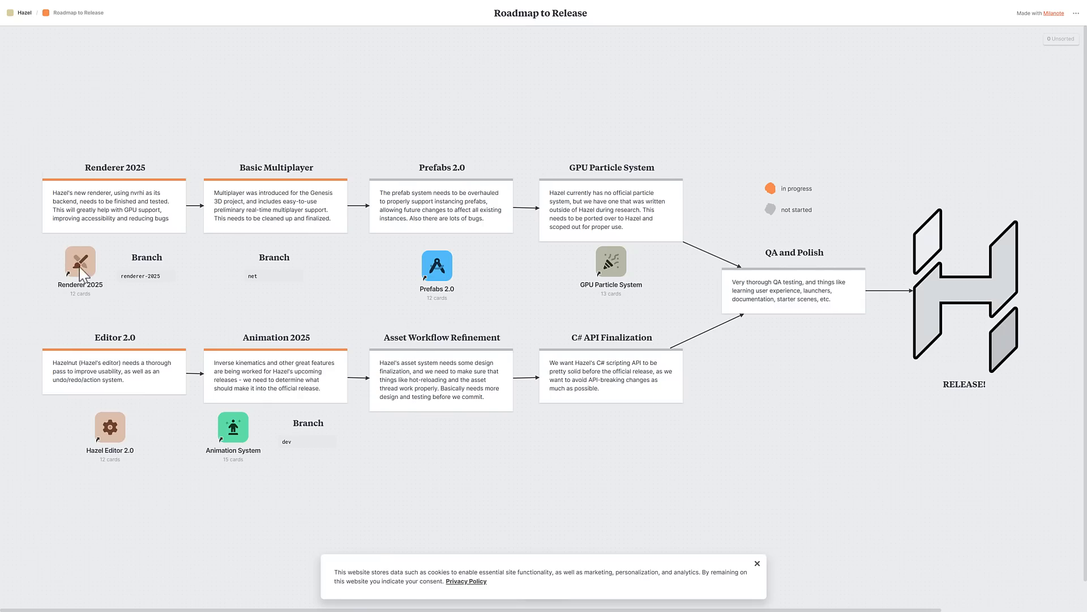
pyautogui.click(80, 266)
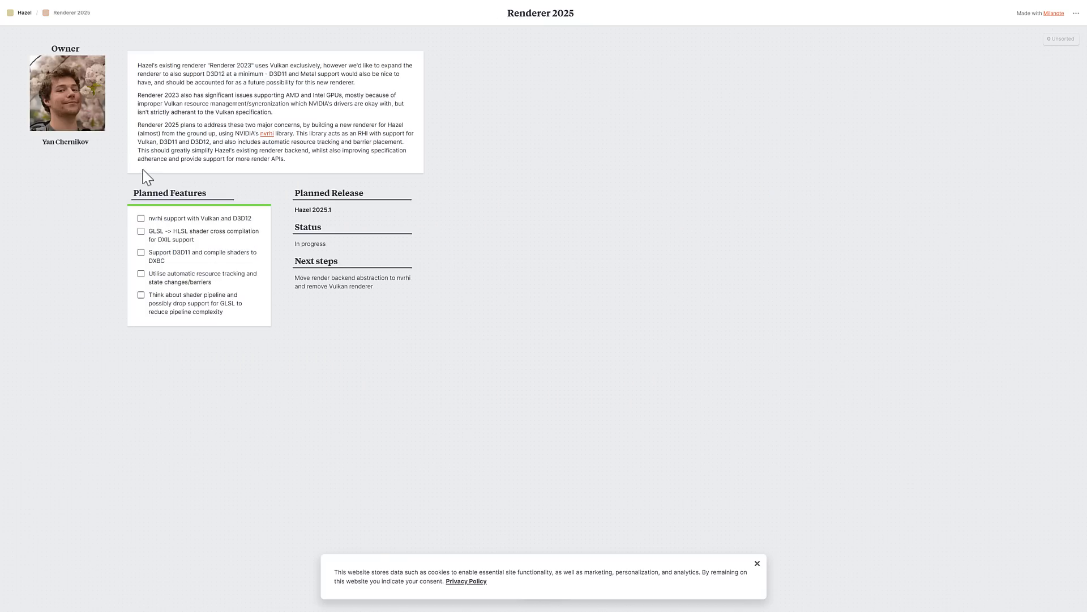
pyautogui.moveTo(258, 189)
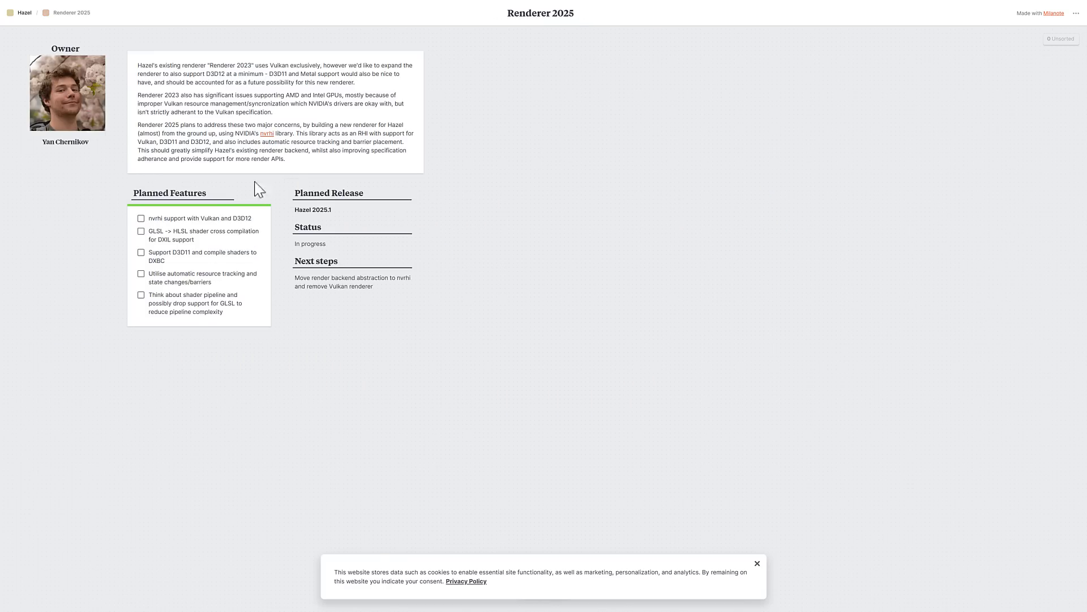
pyautogui.click(23, 12)
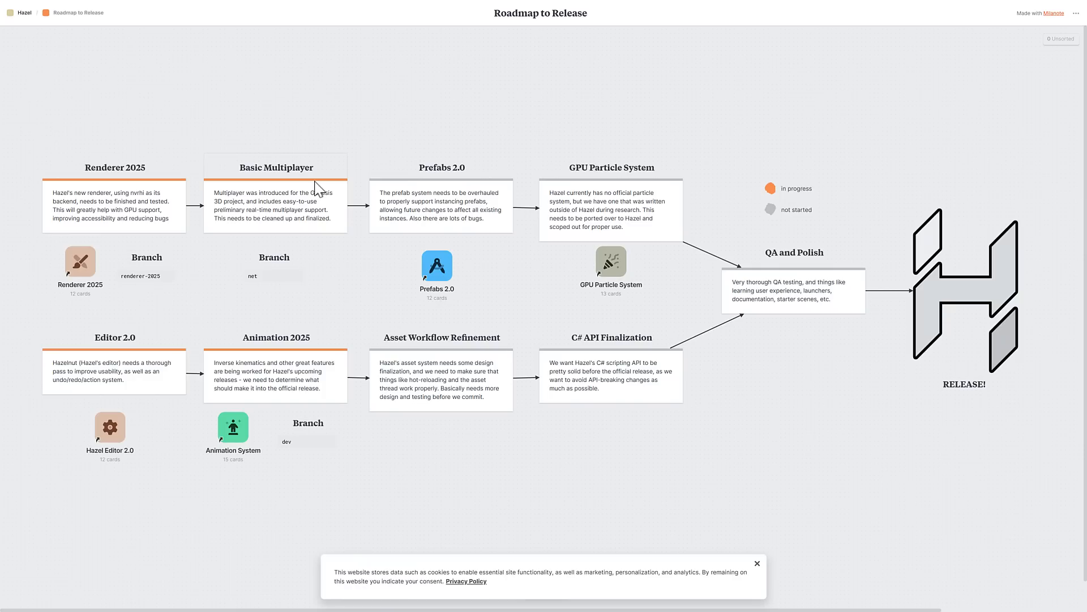
pyautogui.moveTo(441, 266)
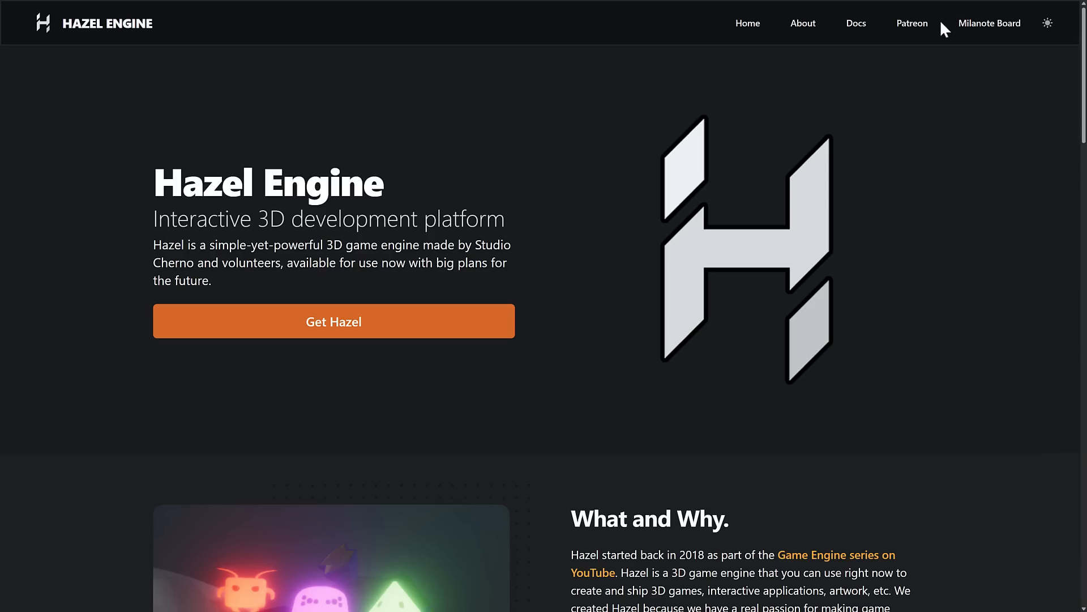
pyautogui.moveTo(989, 22)
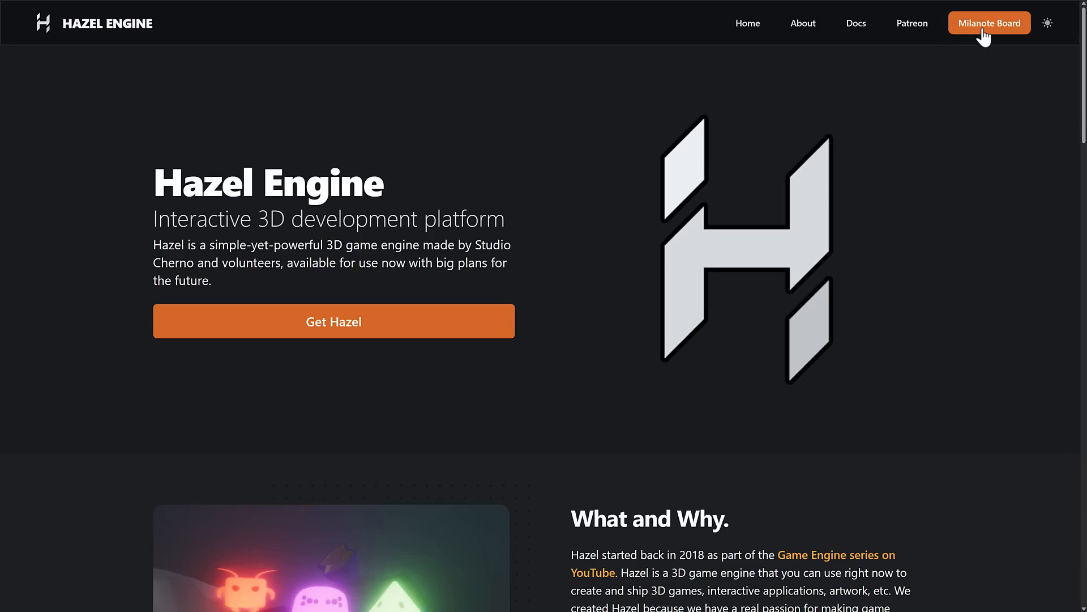
pyautogui.moveTo(989, 23)
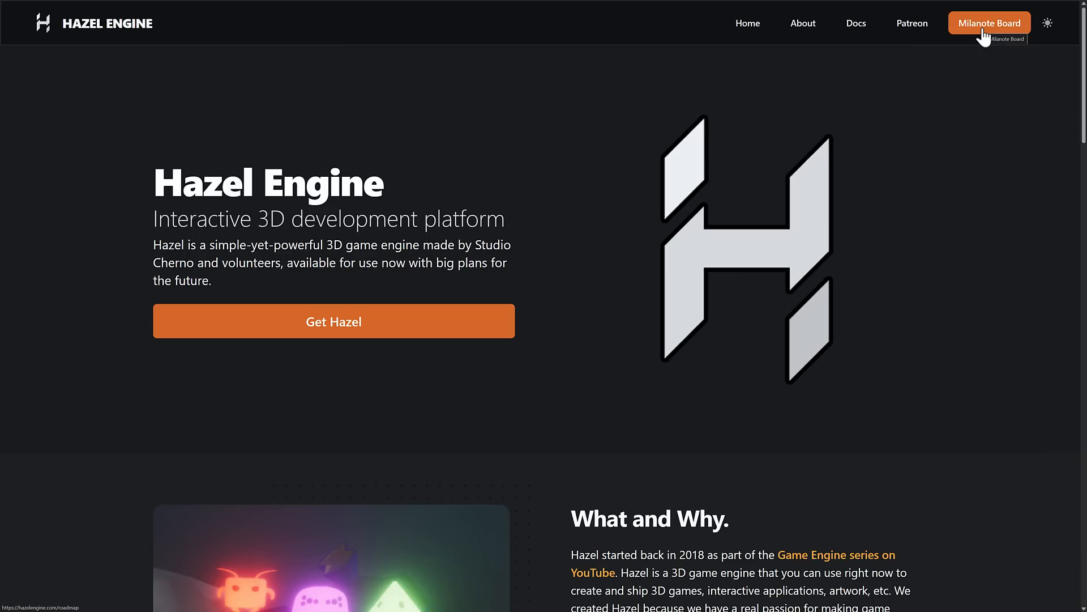
pyautogui.moveTo(333, 321)
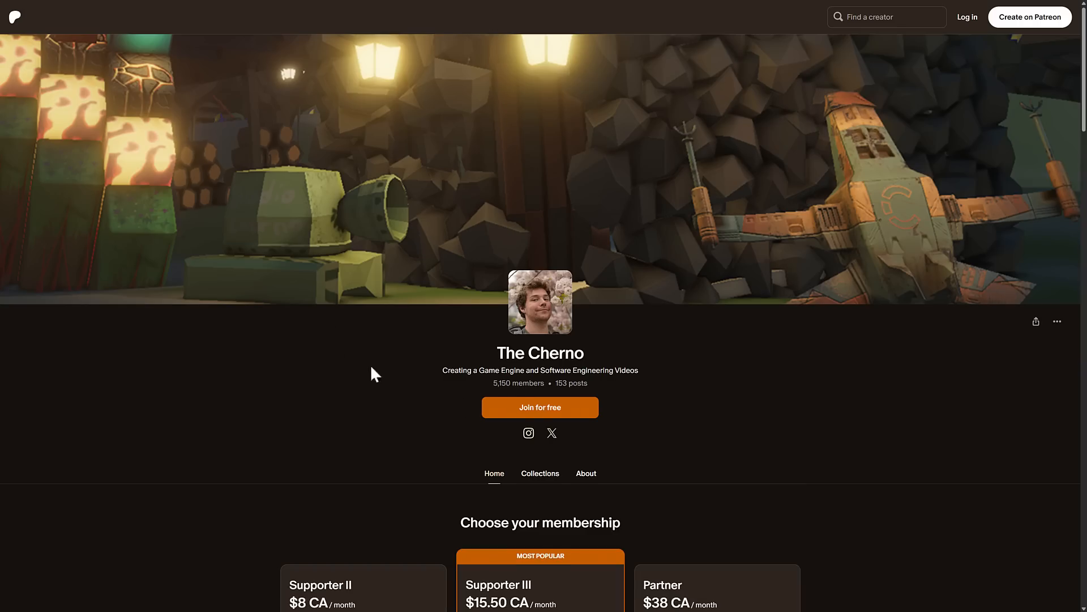
# - Scroll Patreon to the Supporter II, Supporter III and Partner tiers, then return to YouTube
pyautogui.scroll(-3)
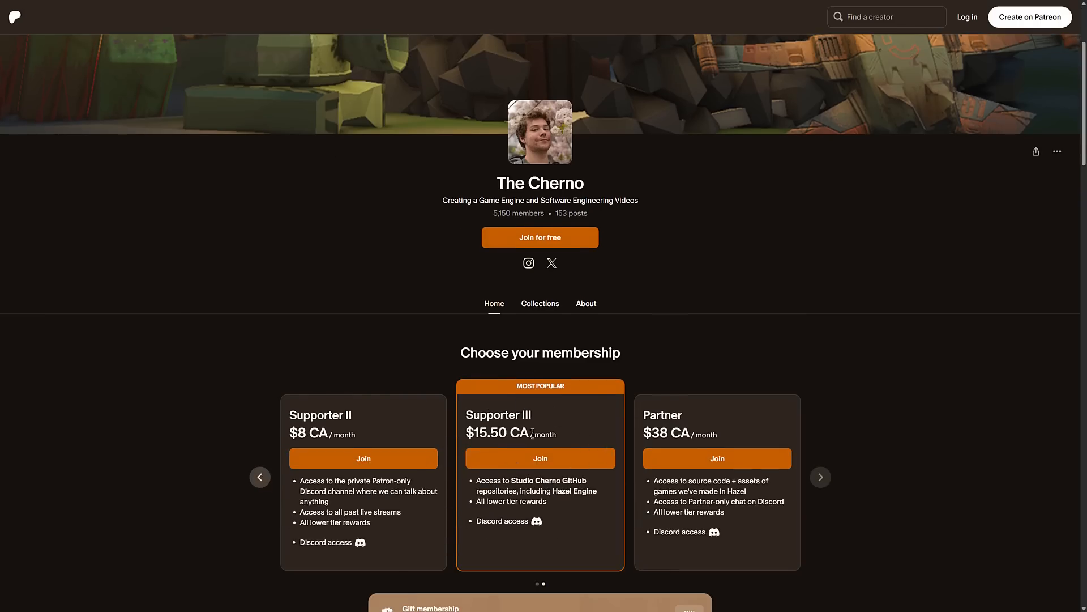
pyautogui.moveTo(589, 402)
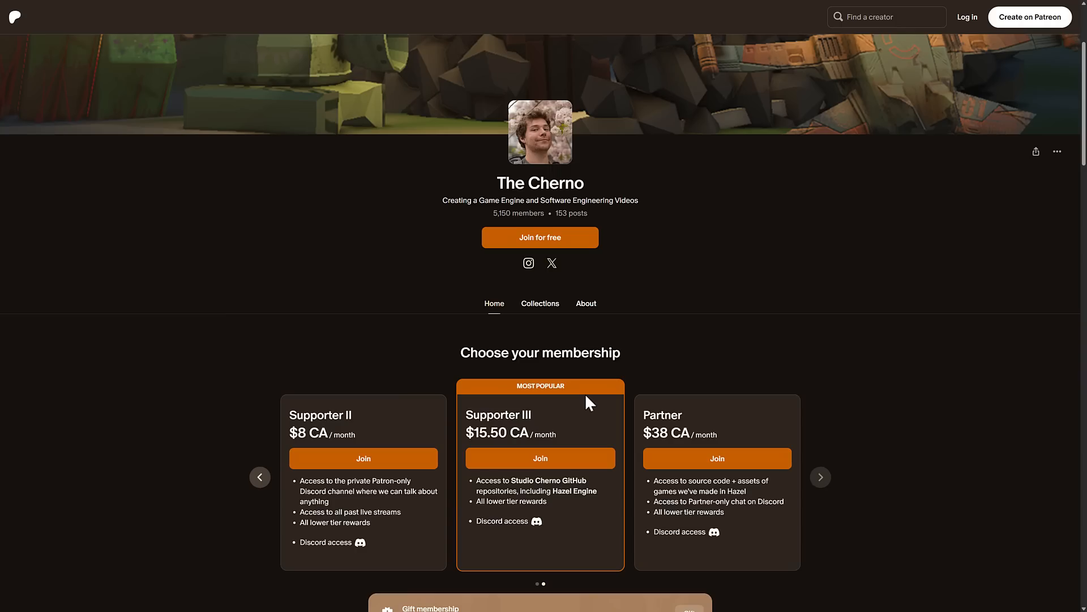
pyautogui.click(395, 213)
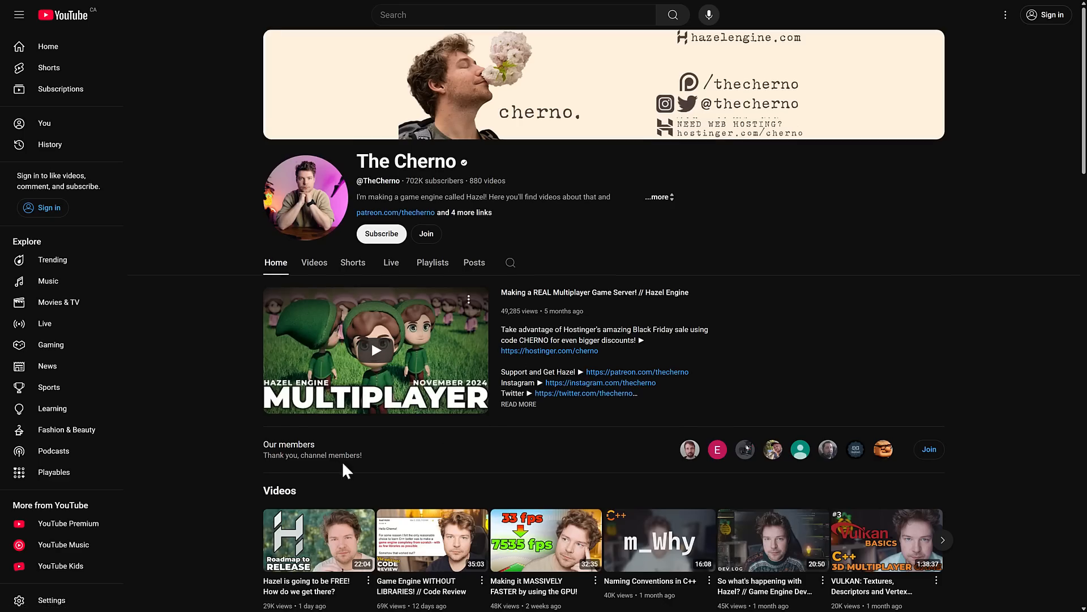
pyautogui.scroll(-3)
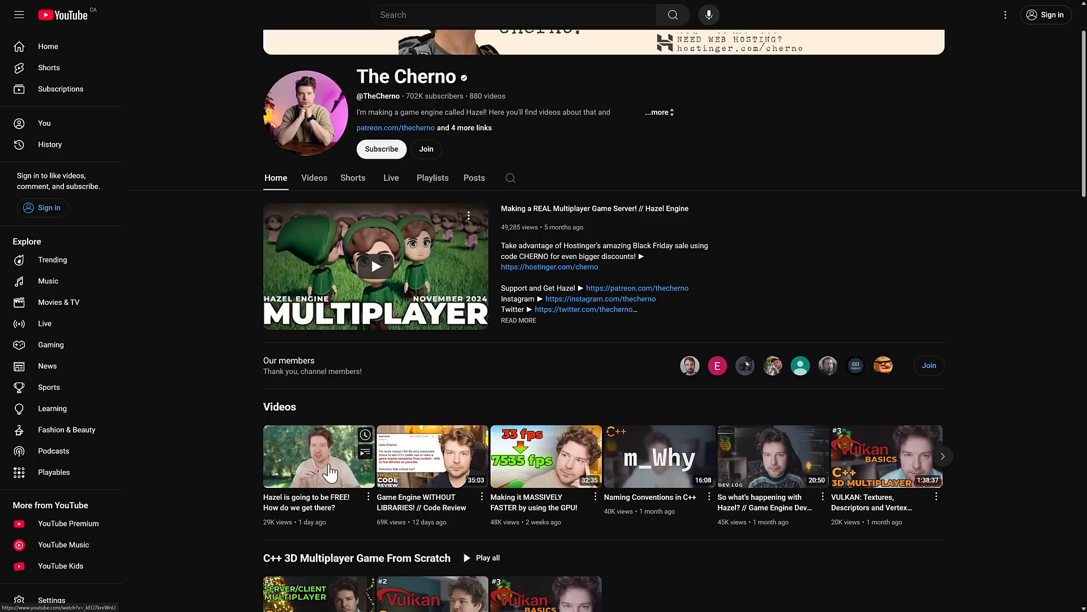
pyautogui.moveTo(312, 464)
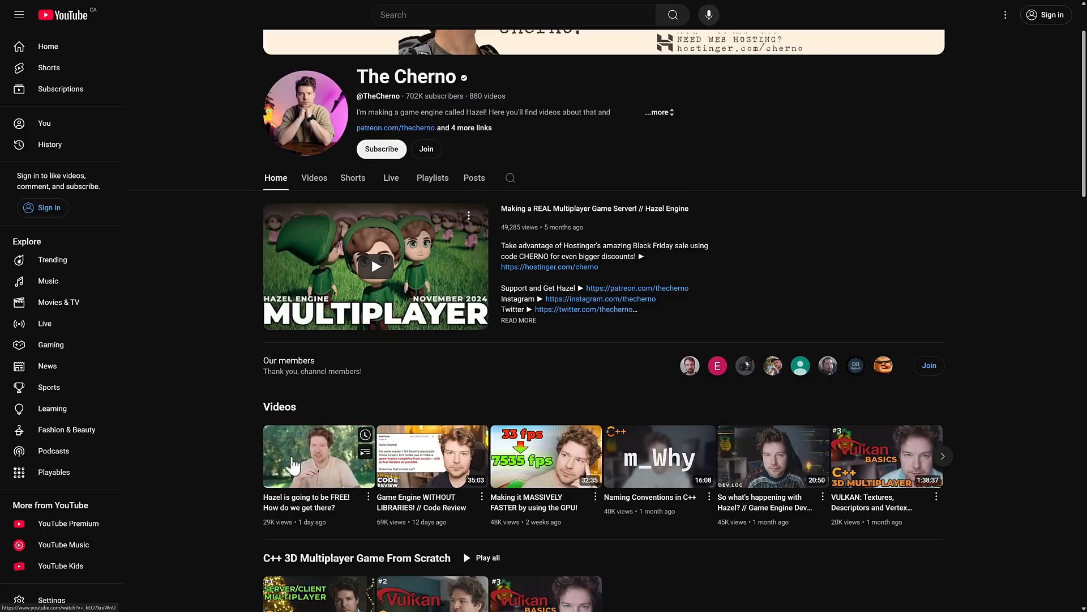
pyautogui.scroll(-3)
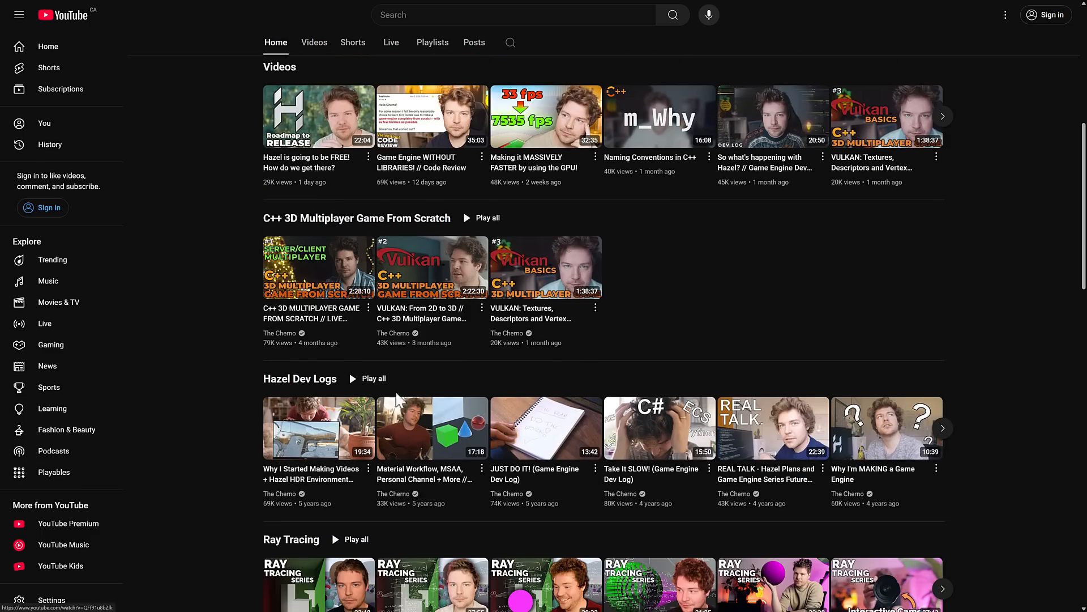
pyautogui.scroll(-3)
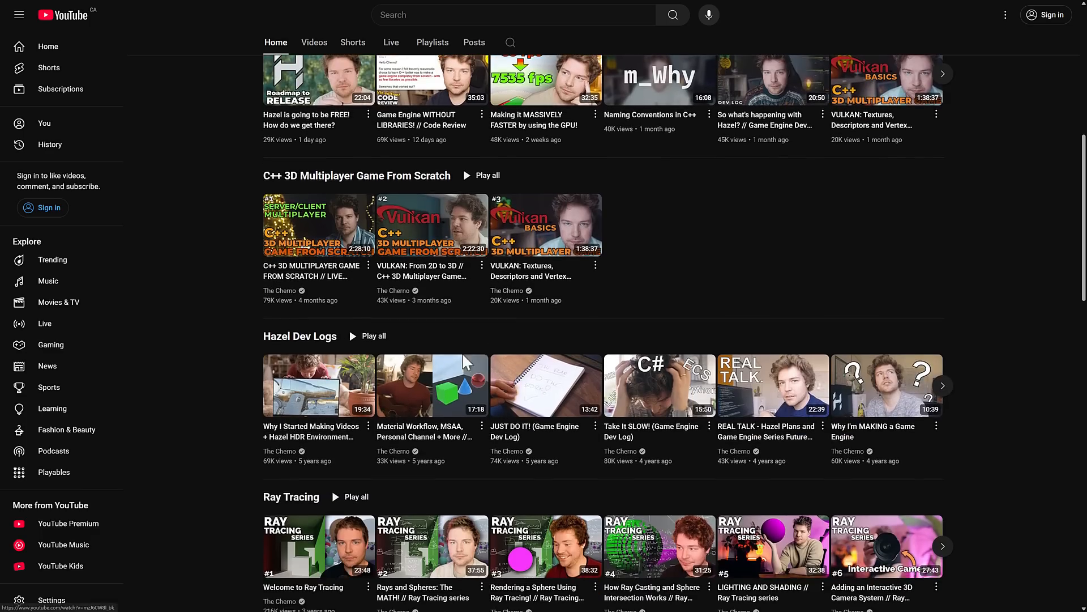
pyautogui.scroll(-3)
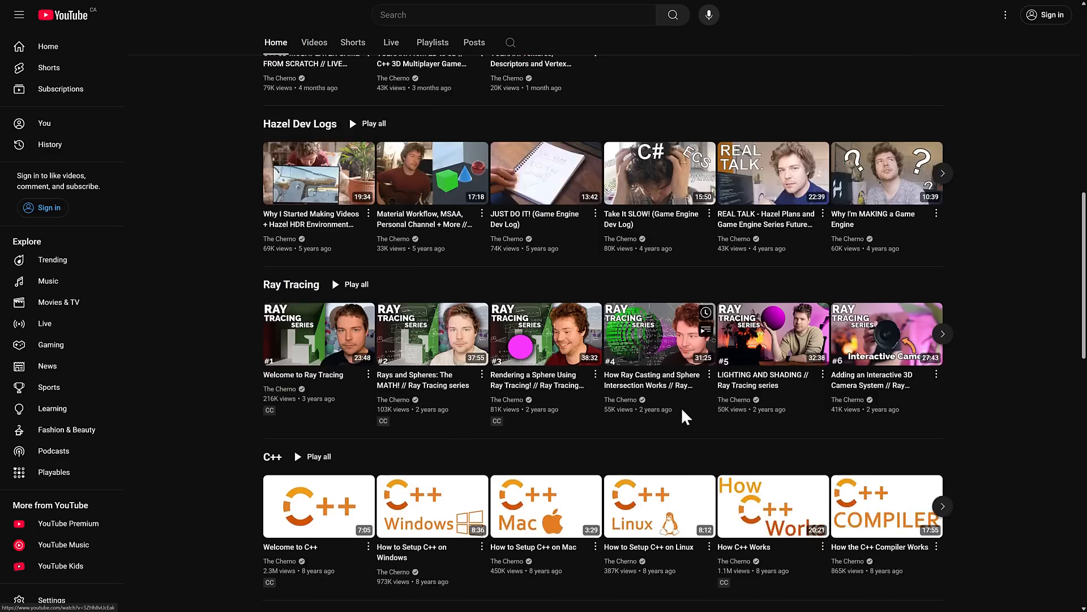
pyautogui.scroll(-3)
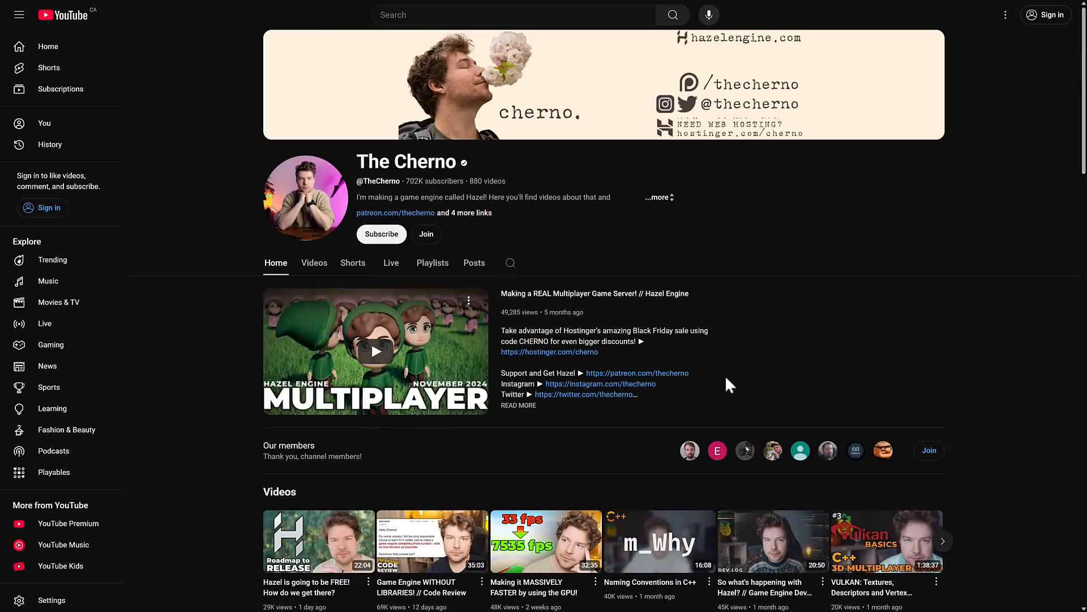
pyautogui.moveTo(791, 358)
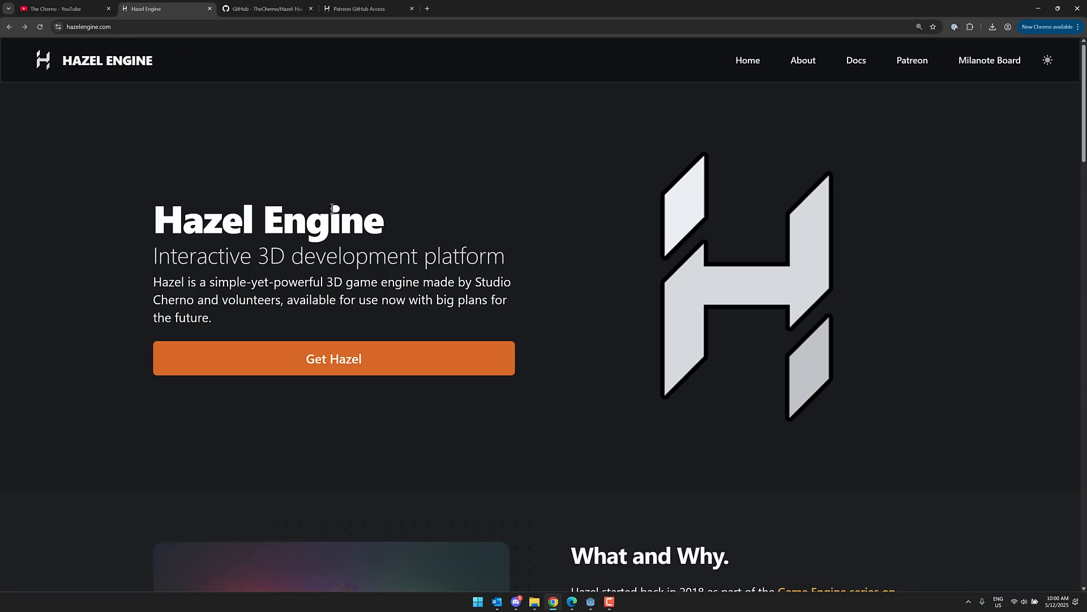
pyautogui.moveTo(766, 253)
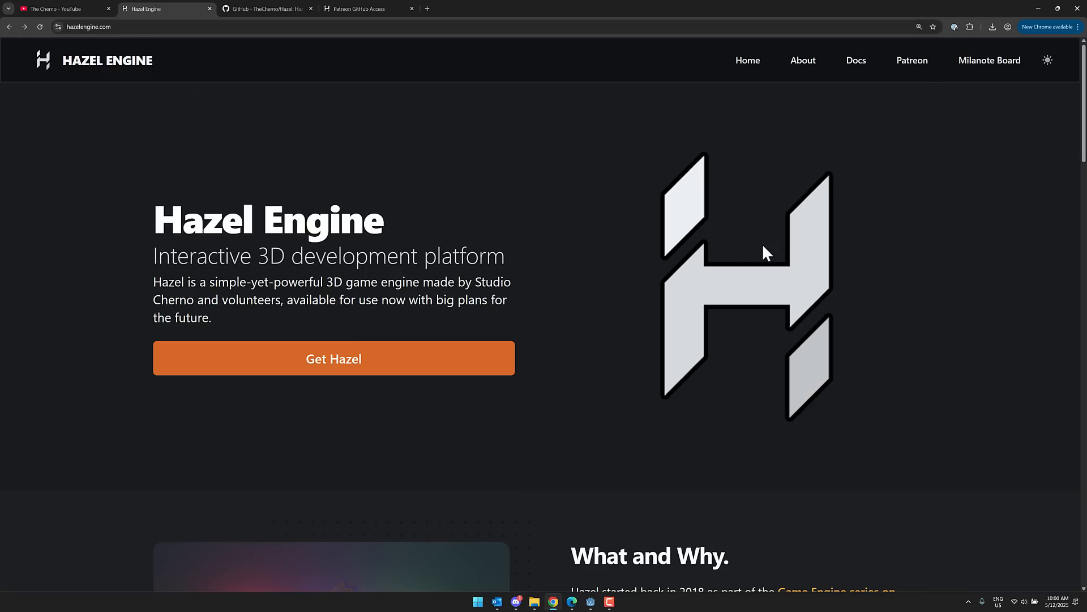
pyautogui.moveTo(689, 250)
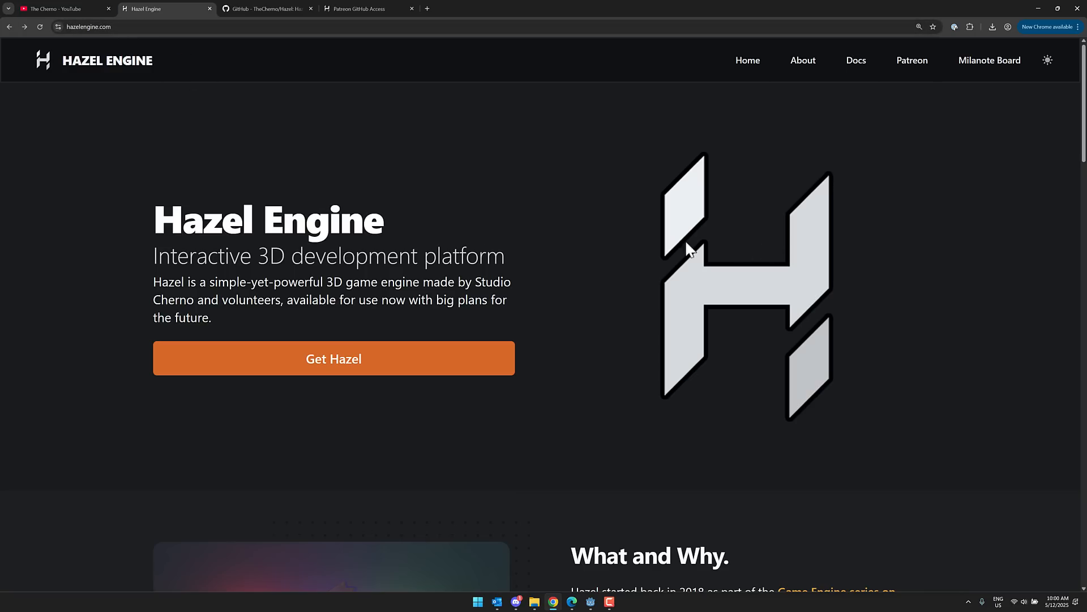